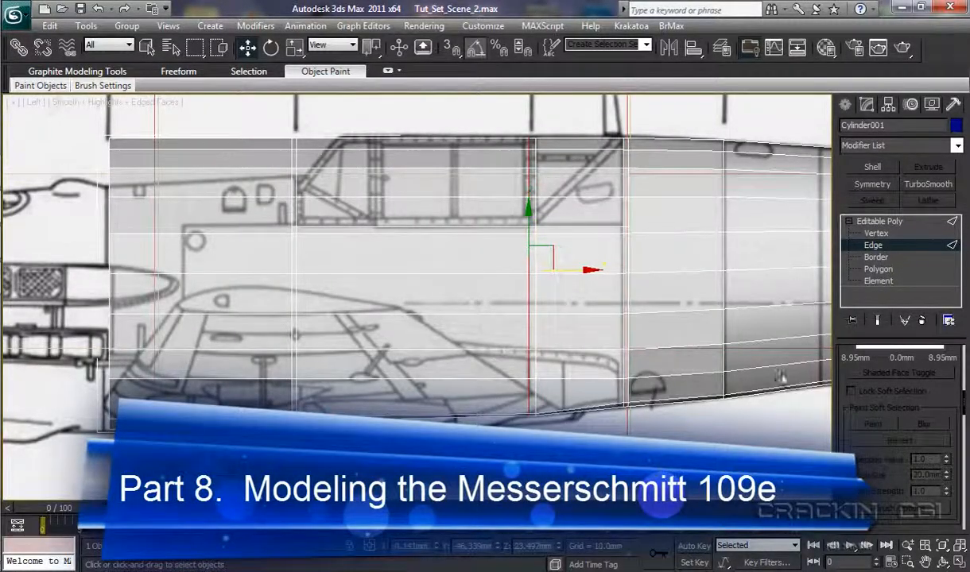
mouse_move(366, 160)
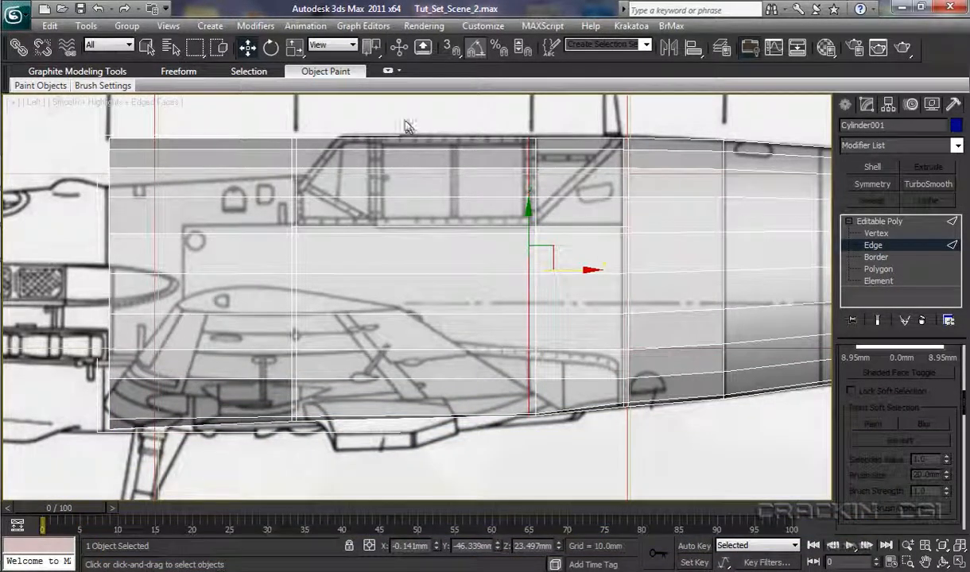
Step: Drag-select the horizontal fuselage edges spanning the cockpit section over the blueprint
left_click_drag(410, 124, 429, 449)
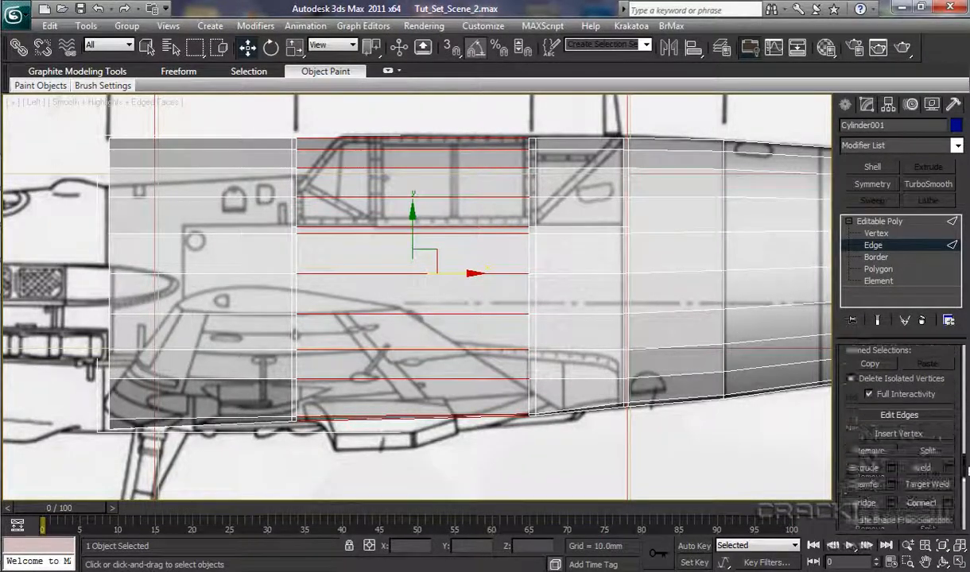
Step: Connect the edge ring with 2 segments and Pinch about -82, aligned to the canopy frame
scroll("down", 3)
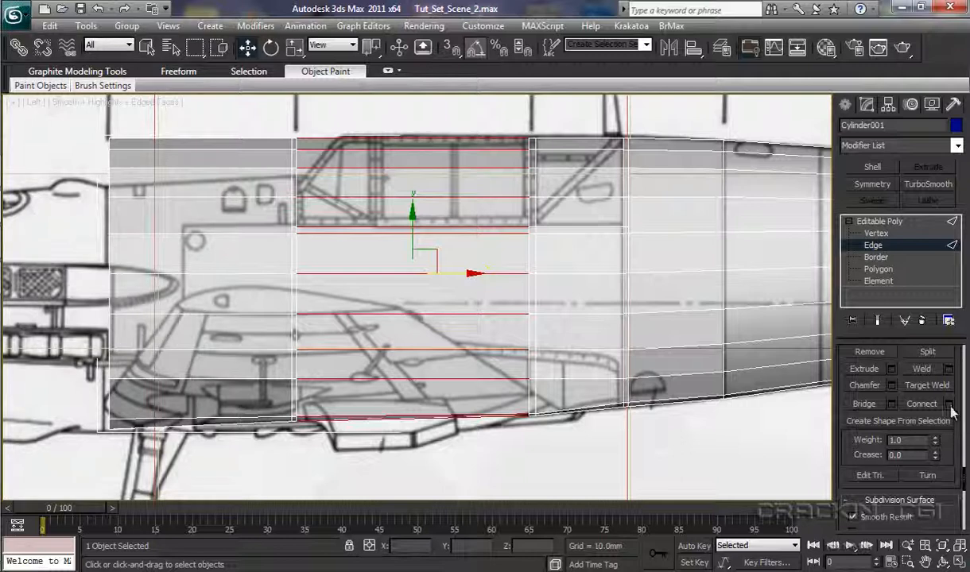
left_click(947, 404)
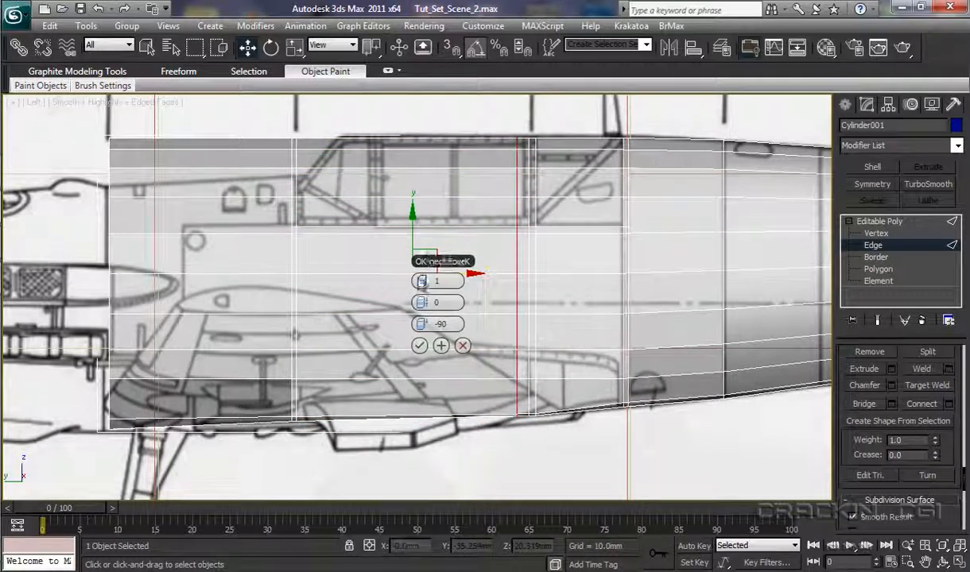
left_click(424, 278)
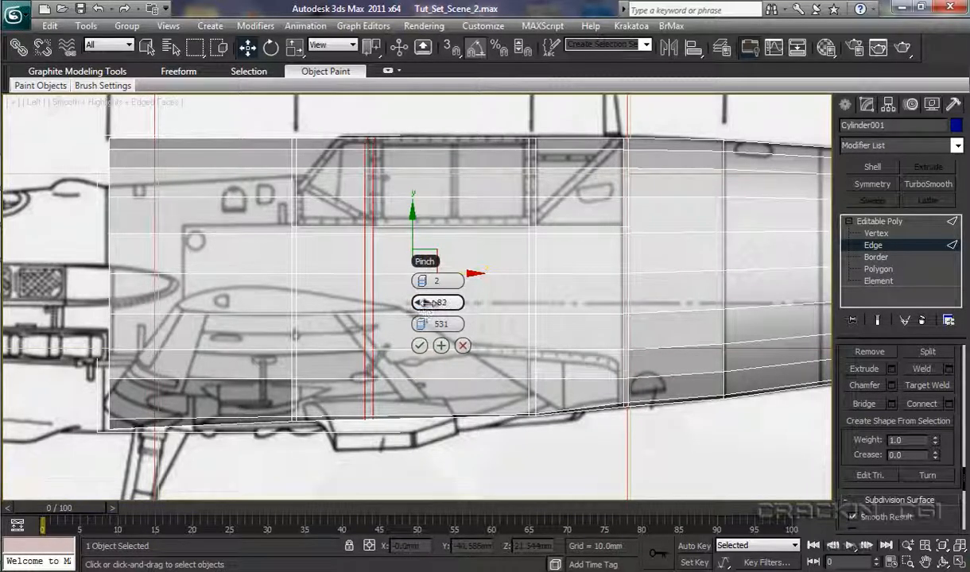
left_click_drag(437, 302, 437, 314)
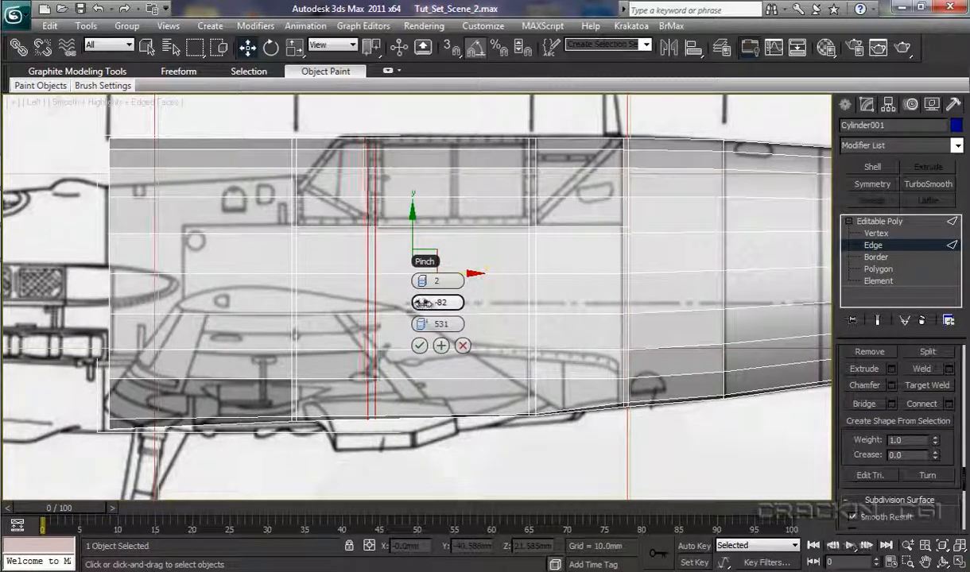
left_click(422, 306)
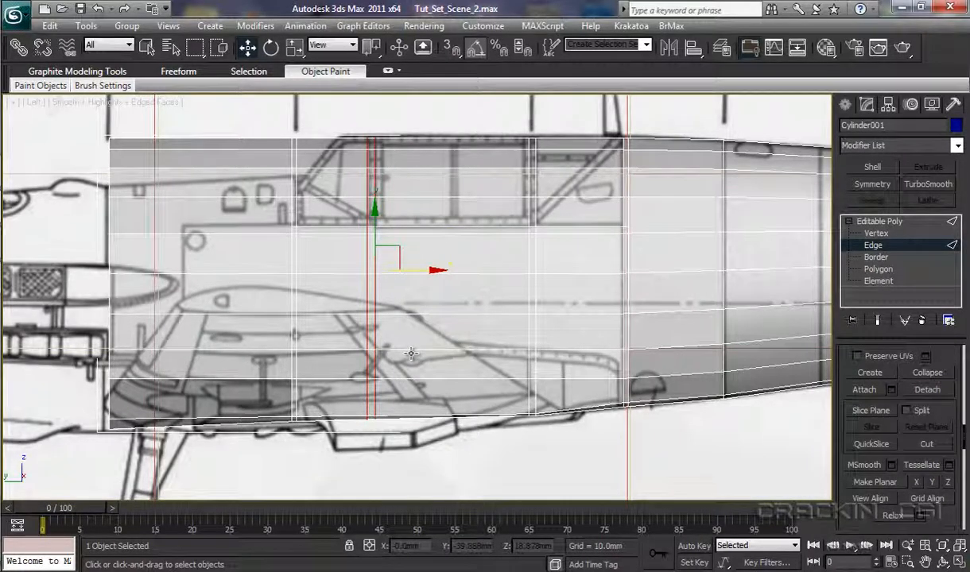
Step: Switch the fuselage mesh to Vertex sub-object level and scroll down the command panel
left_click(876, 233)
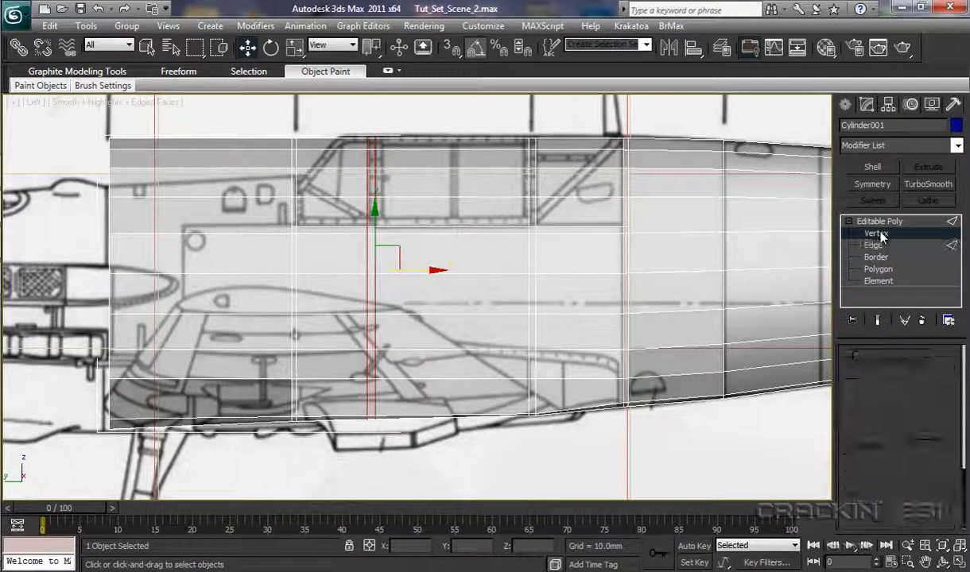
left_click(875, 233)
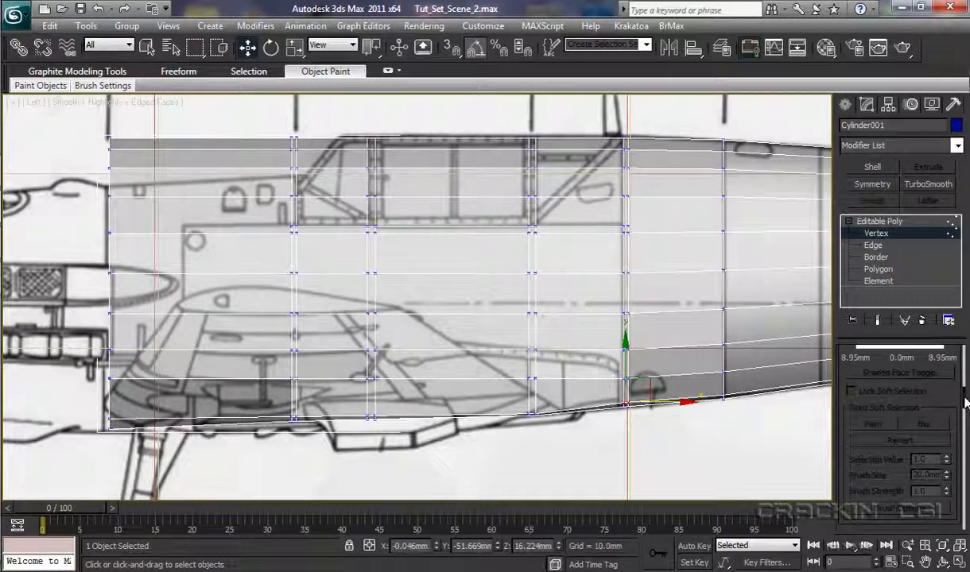
scroll("down", 3)
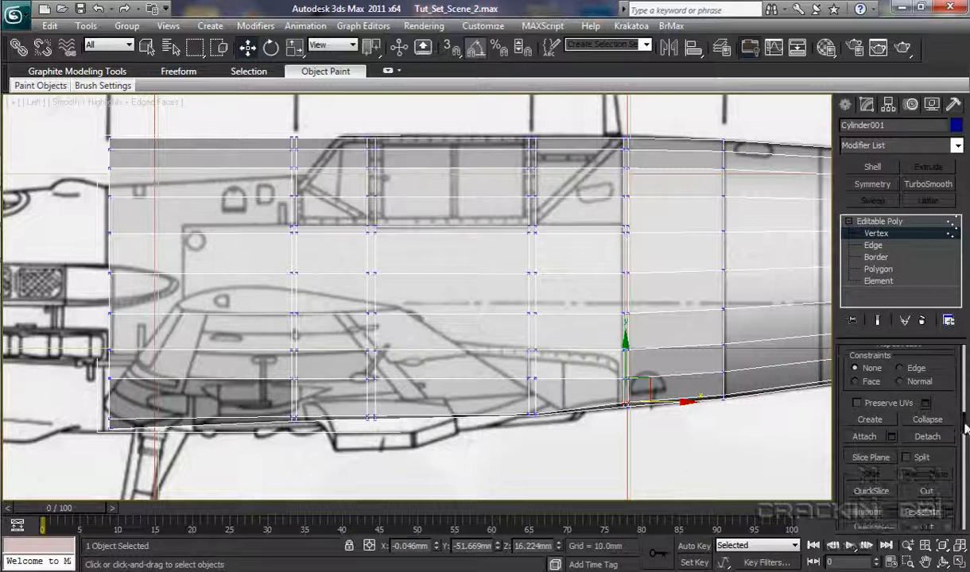
scroll("down", 3)
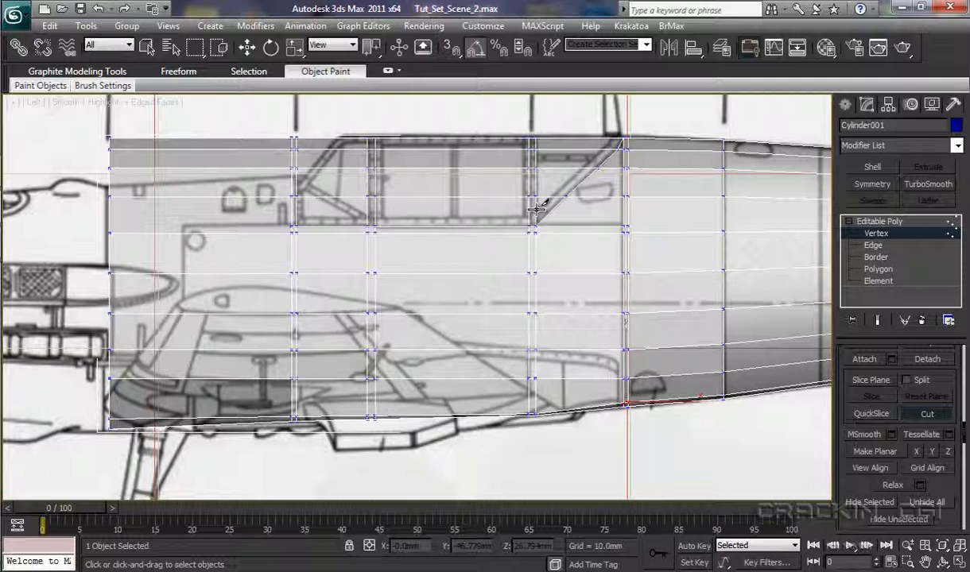
mouse_move(552, 195)
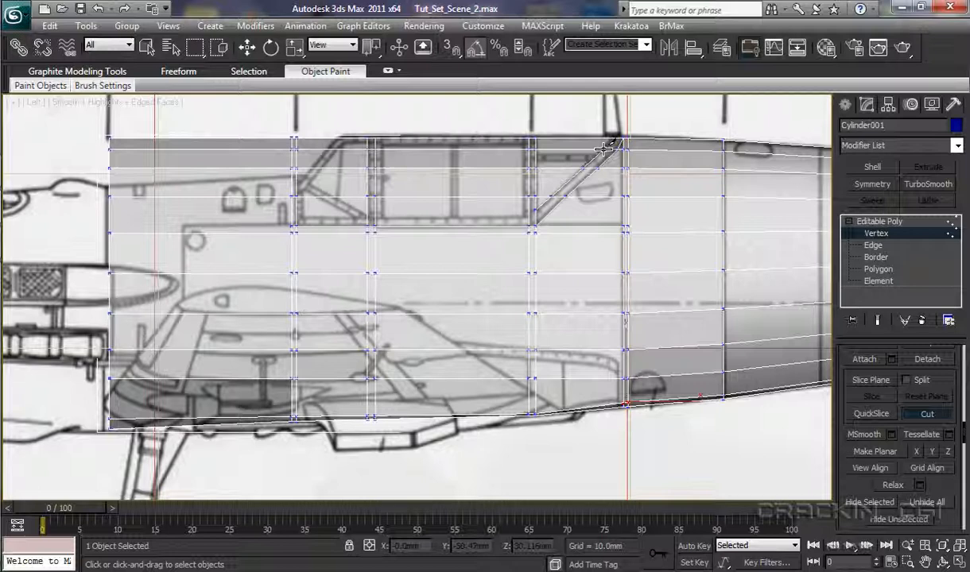
mouse_move(612, 134)
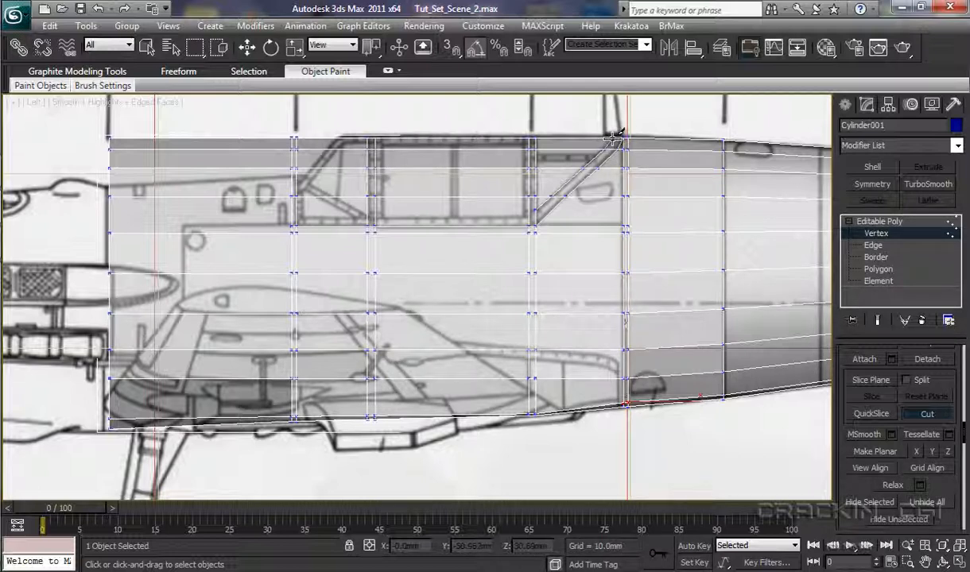
mouse_move(612, 139)
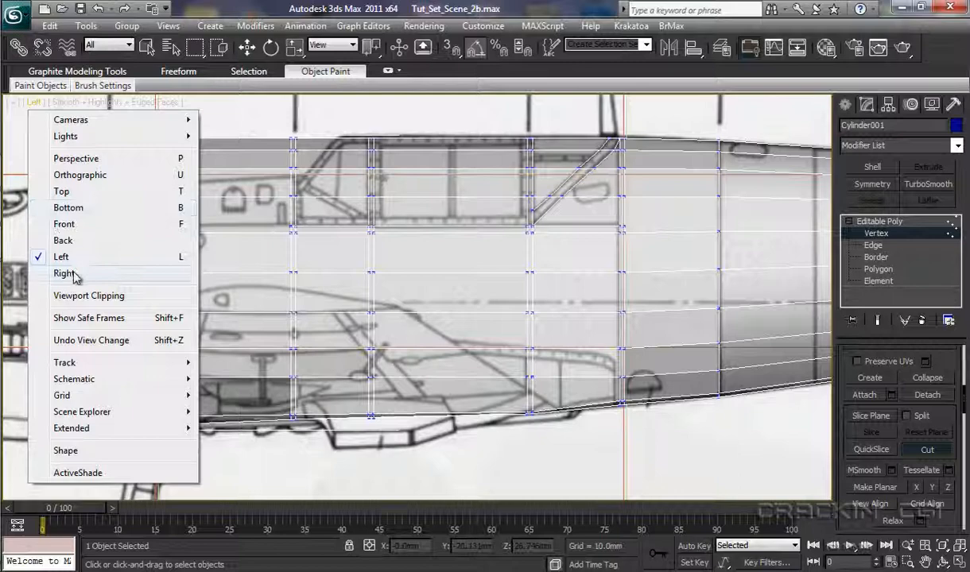
left_click(64, 272)
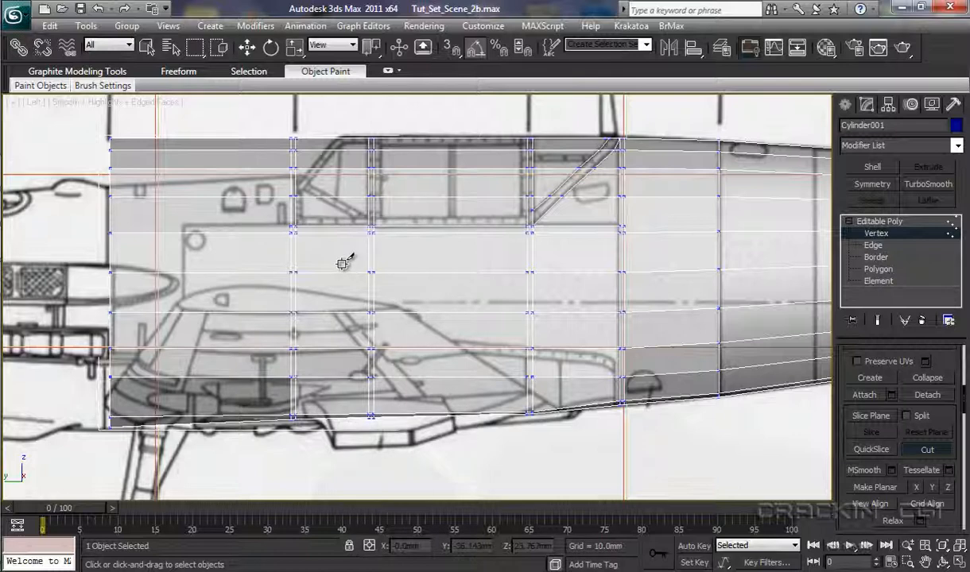
left_click(926, 449)
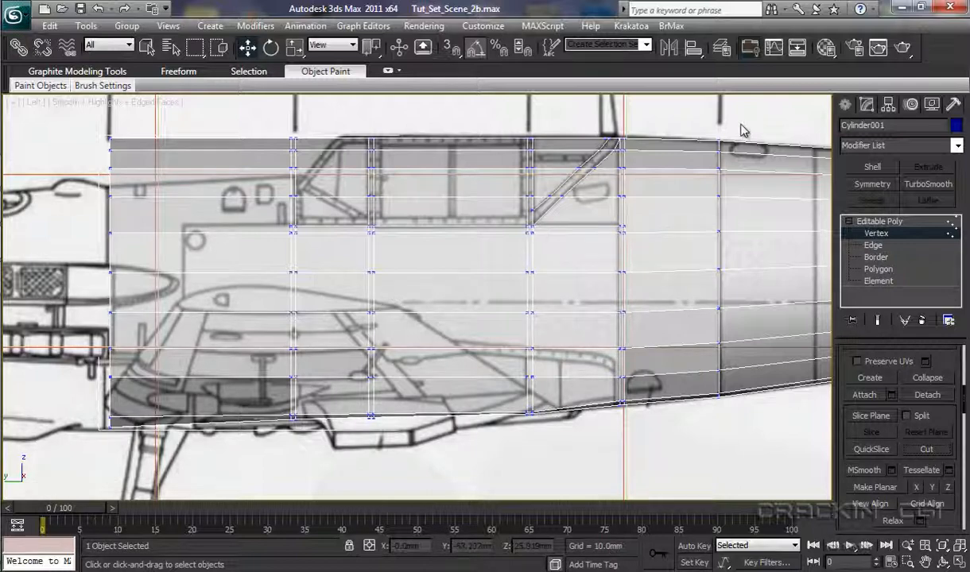
Step: Hide the Ref_Material layer in the Layer Manager, then enter Polygon sub-object level
left_click(721, 48)
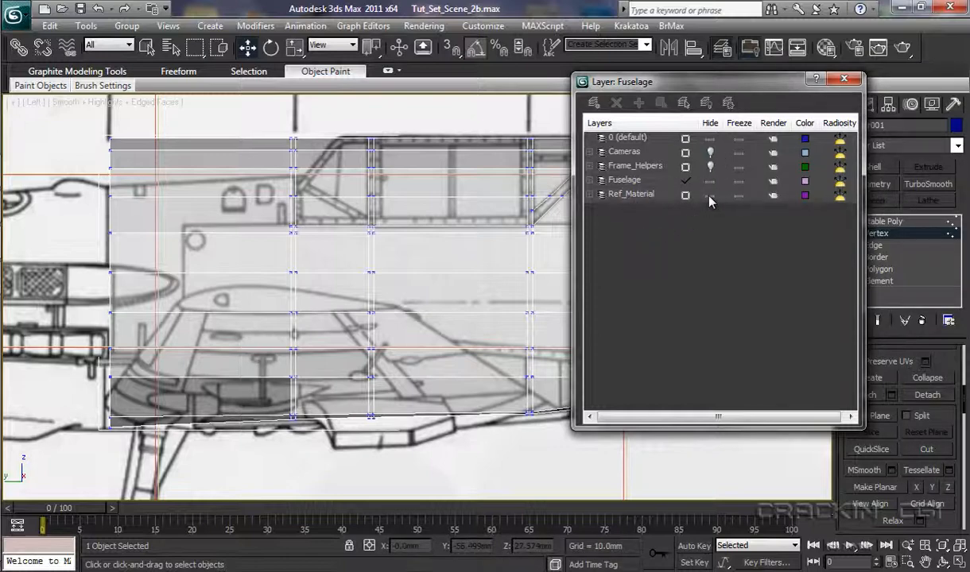
left_click(685, 195)
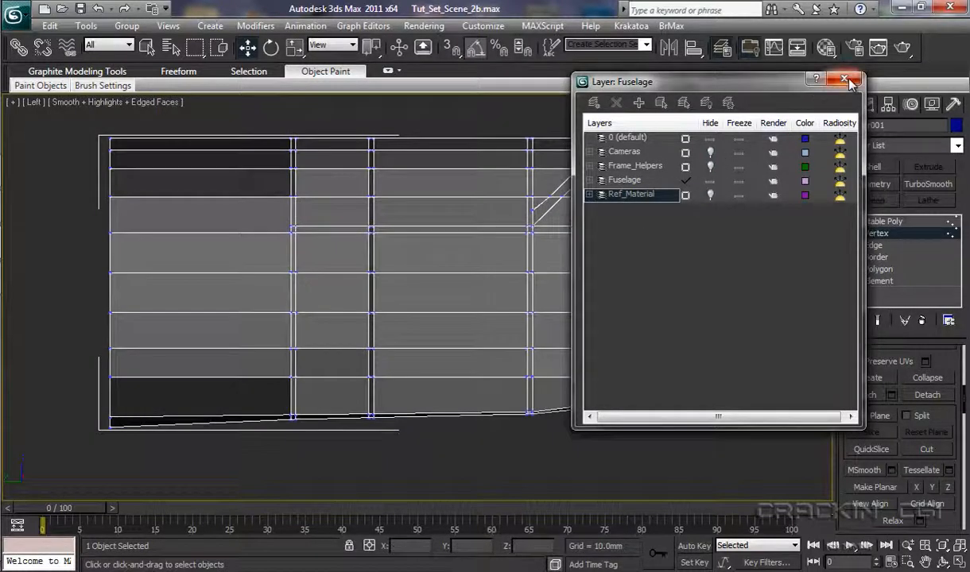
left_click(844, 79)
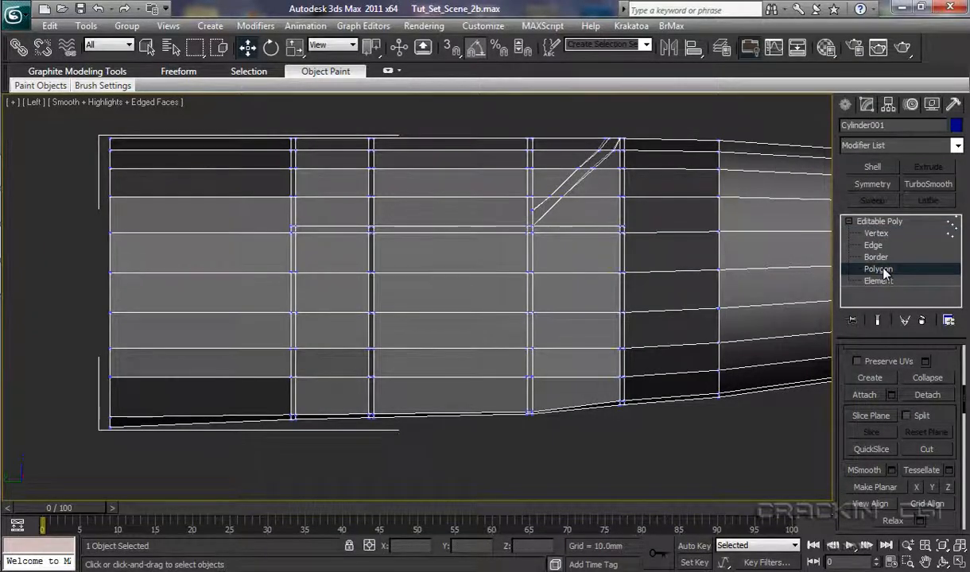
left_click(877, 268)
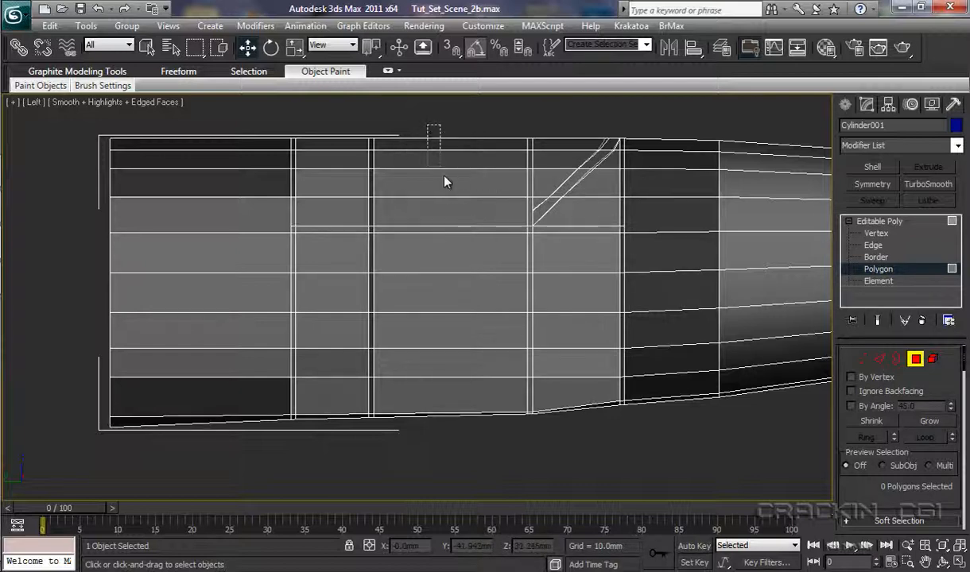
Step: Delete the top cockpit polygons and those just ahead, then select the slanted windscreen face
left_click_drag(433, 127, 456, 230)
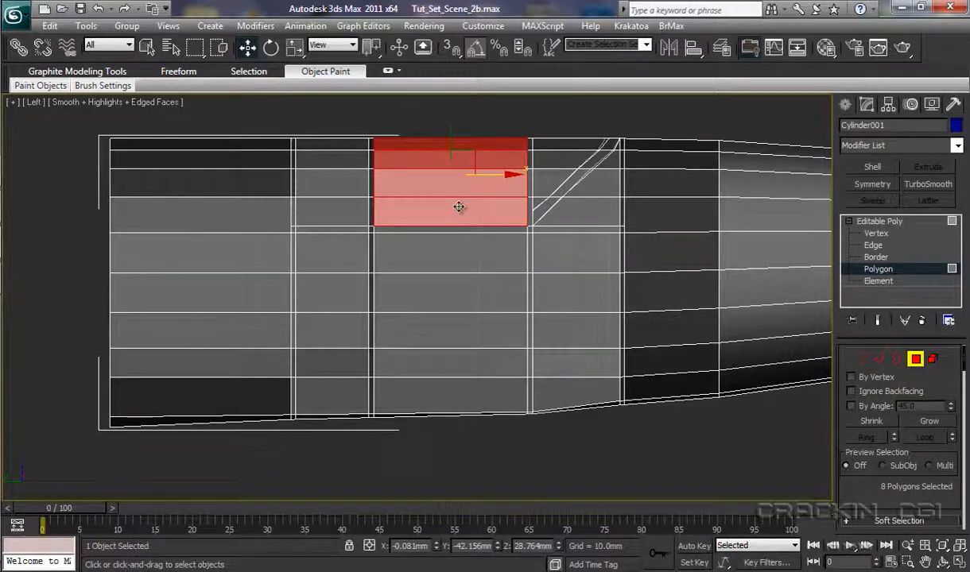
left_click(324, 127)
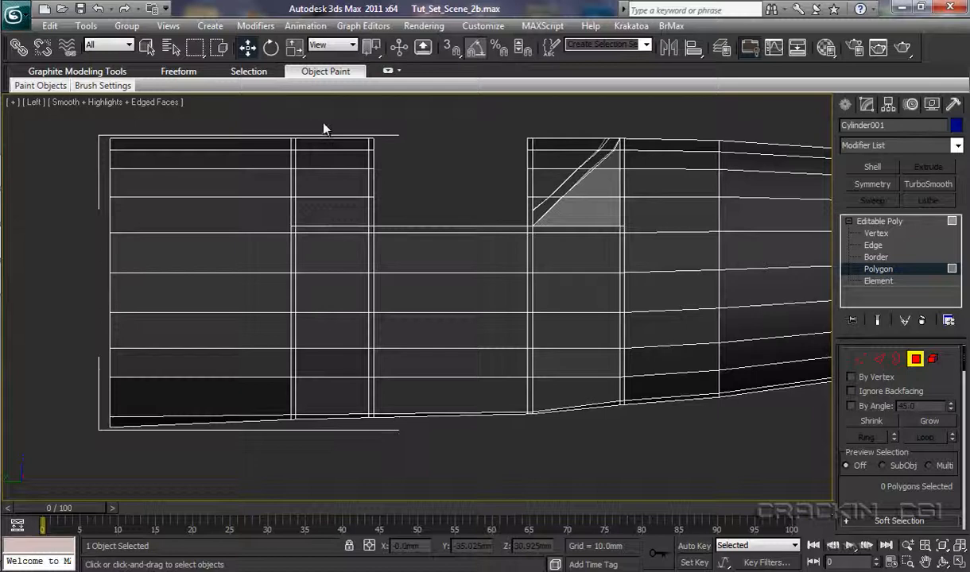
left_click(332, 183)
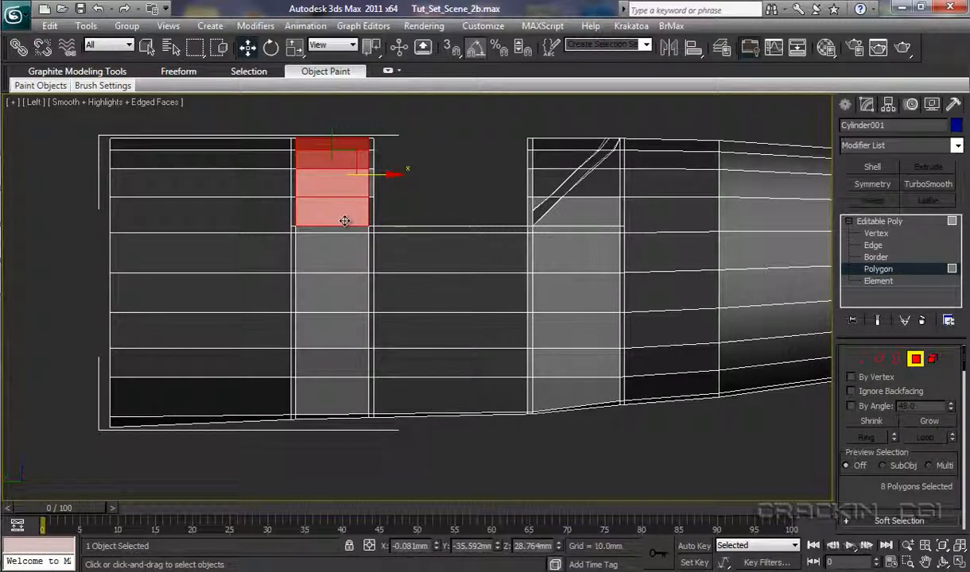
left_click(559, 148)
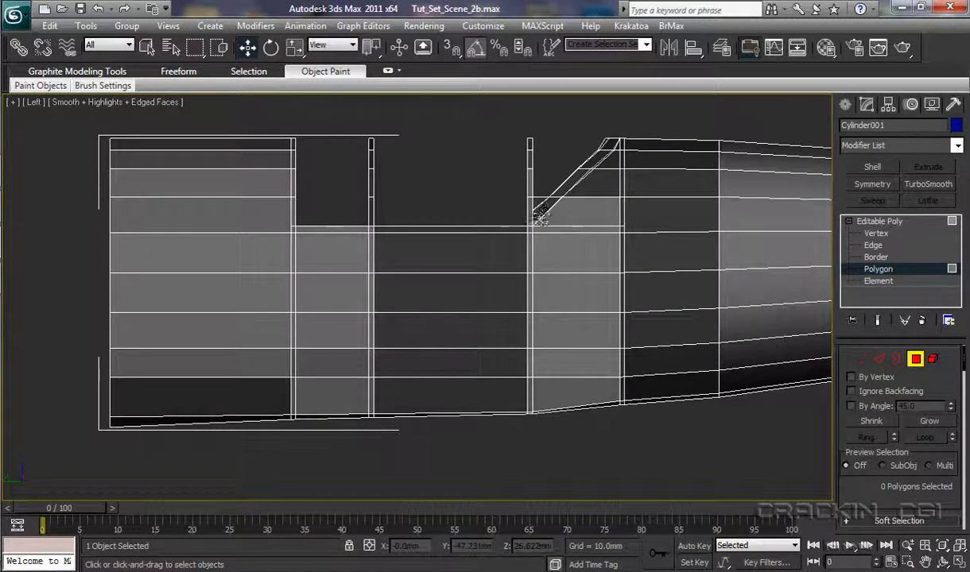
mouse_move(541, 207)
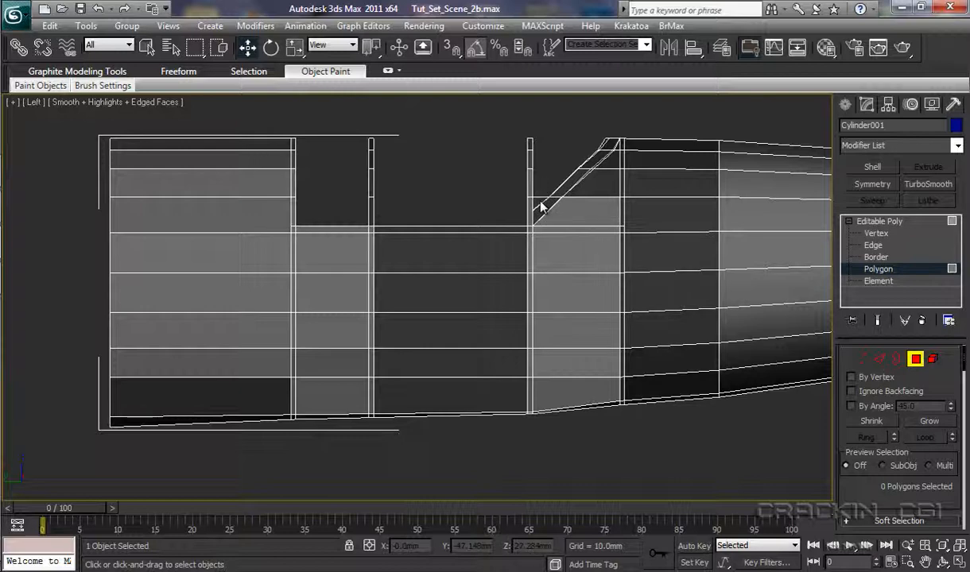
left_click(575, 292)
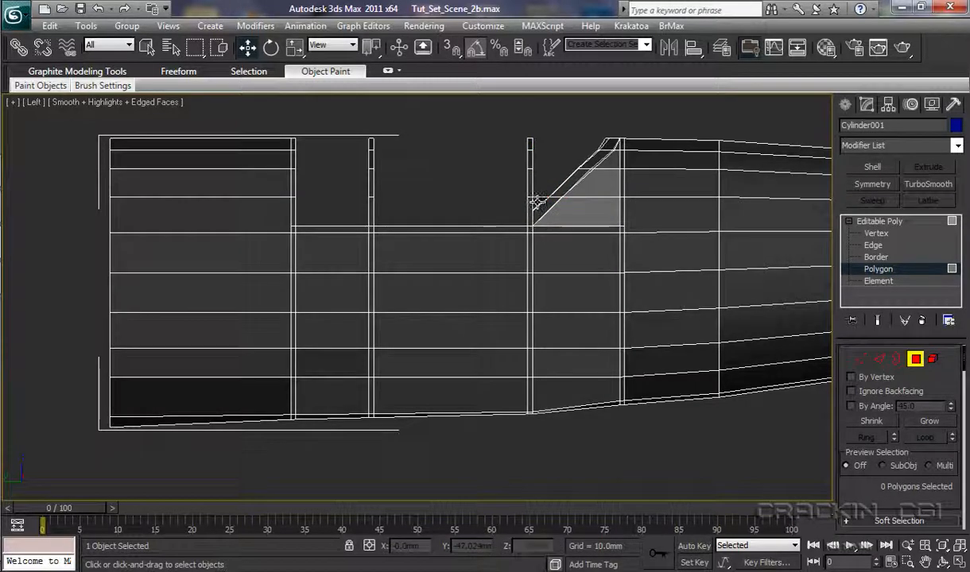
mouse_move(533, 259)
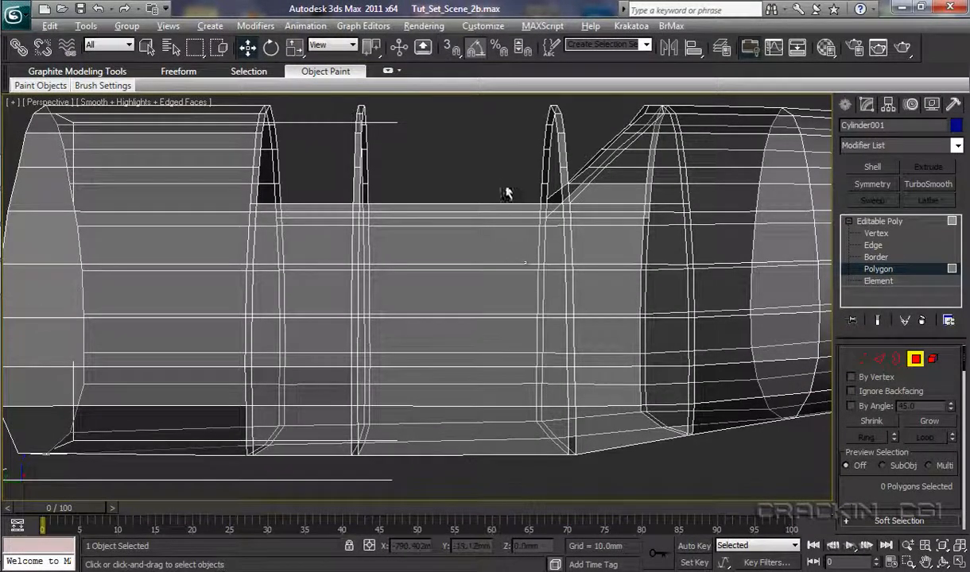
left_click_drag(507, 194, 511, 233)
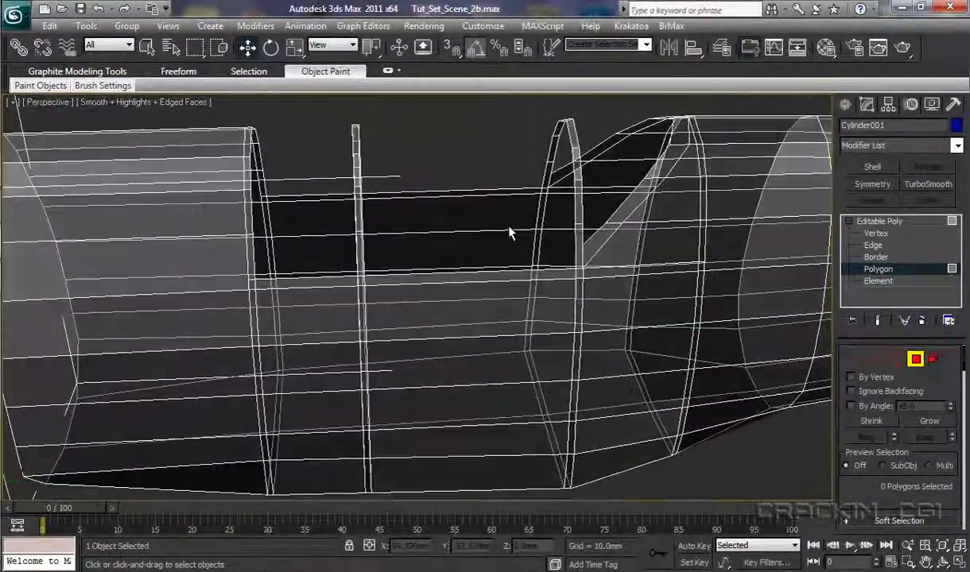
left_click_drag(509, 233, 493, 298)
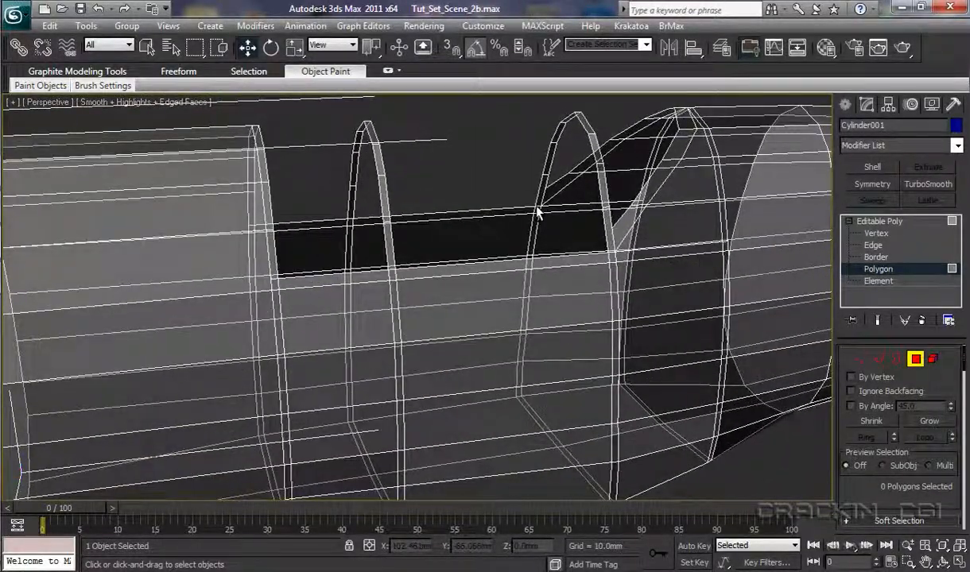
left_click_drag(536, 214, 473, 369)
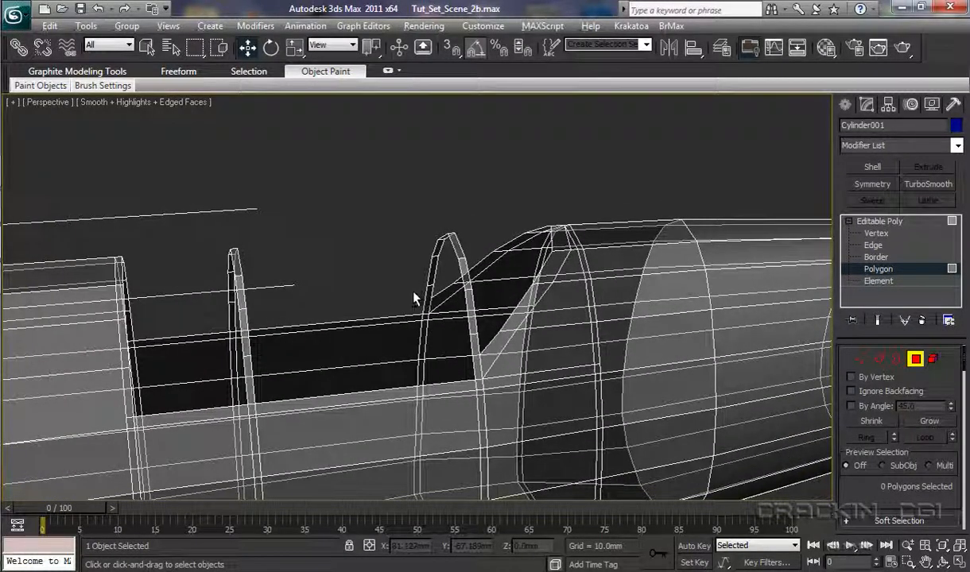
left_click_drag(413, 298, 376, 364)
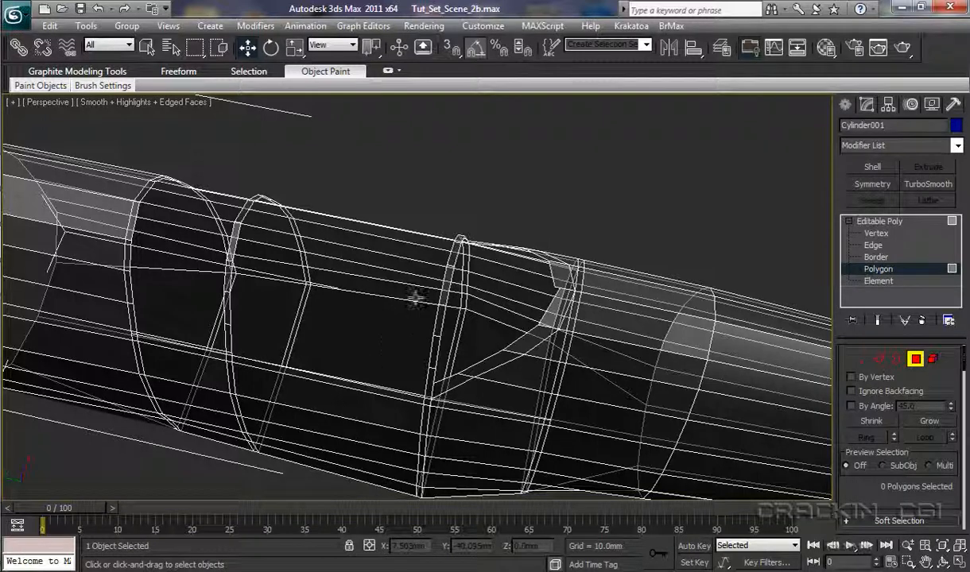
mouse_move(553, 306)
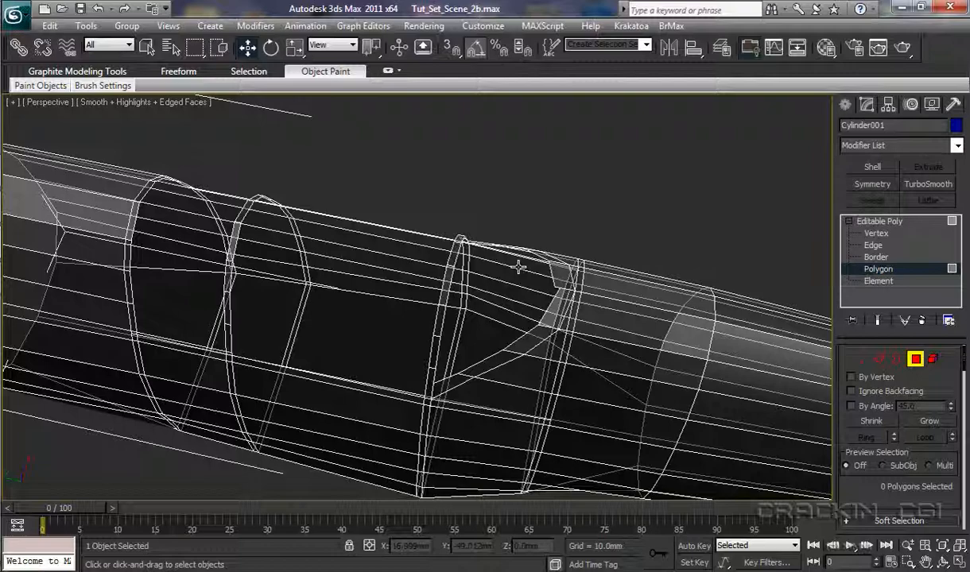
mouse_move(413, 292)
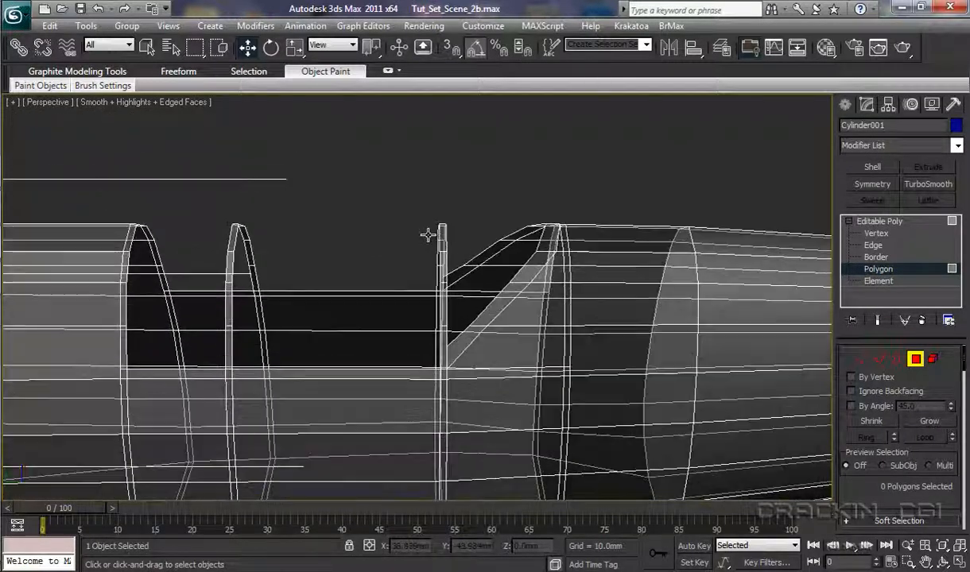
left_click_drag(429, 231, 492, 208)
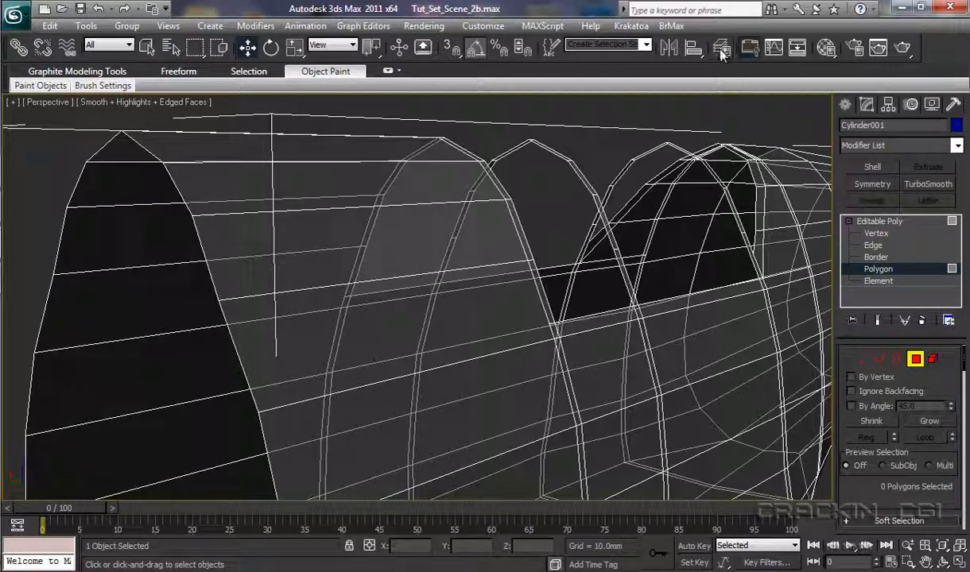
Step: Unhide the Frame_Helpers layer in the Layer Manager and close the dialog
left_click(722, 48)
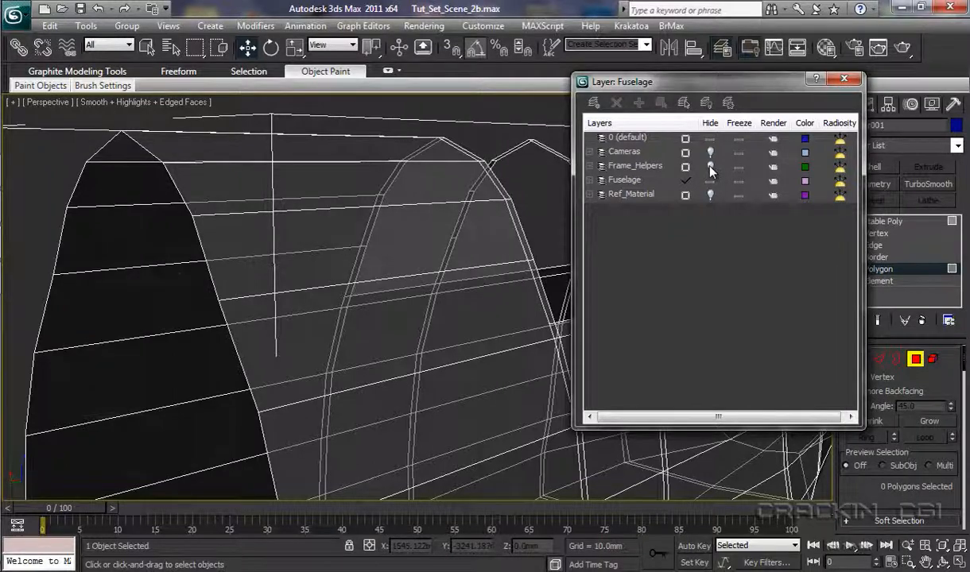
left_click(635, 165)
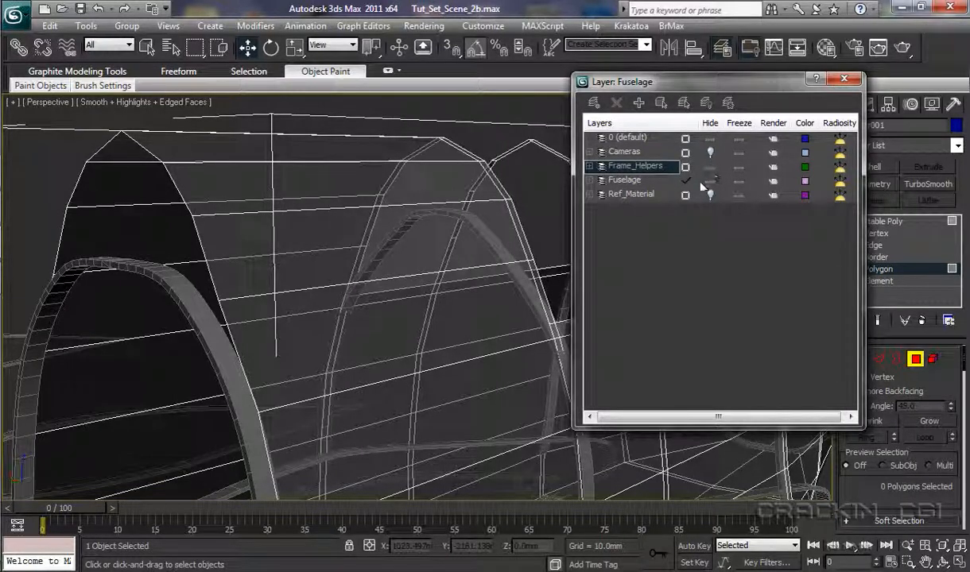
left_click(685, 179)
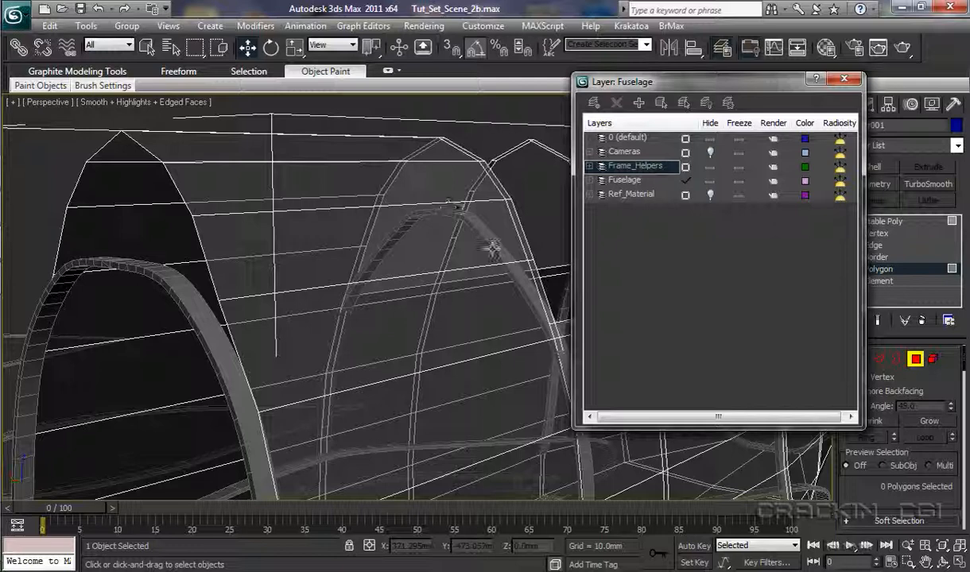
mouse_move(251, 163)
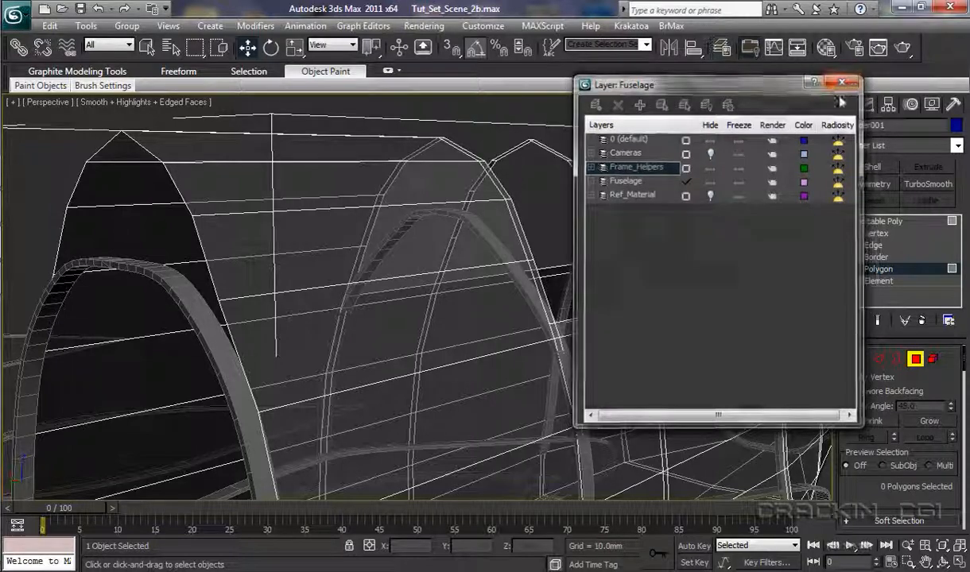
left_click(842, 83)
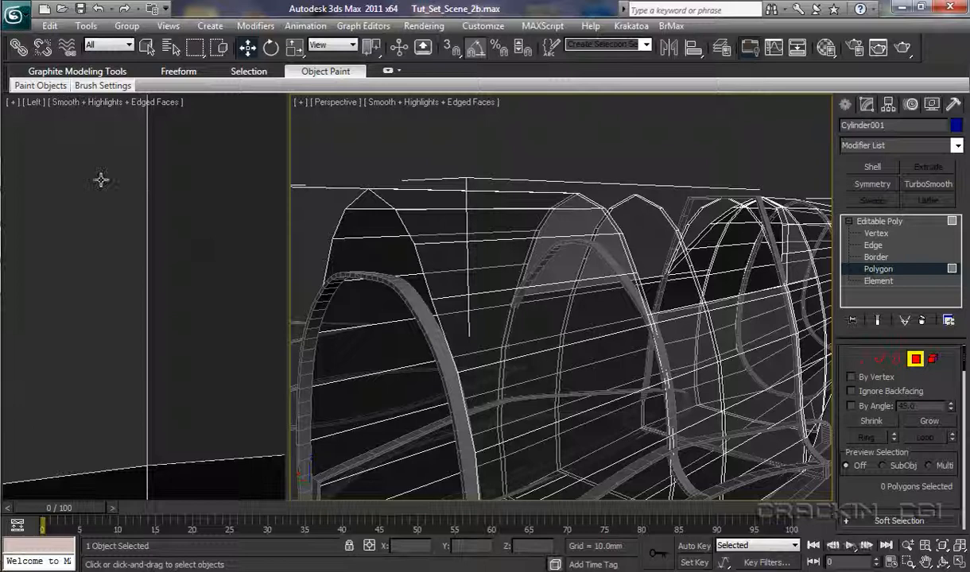
mouse_move(112, 217)
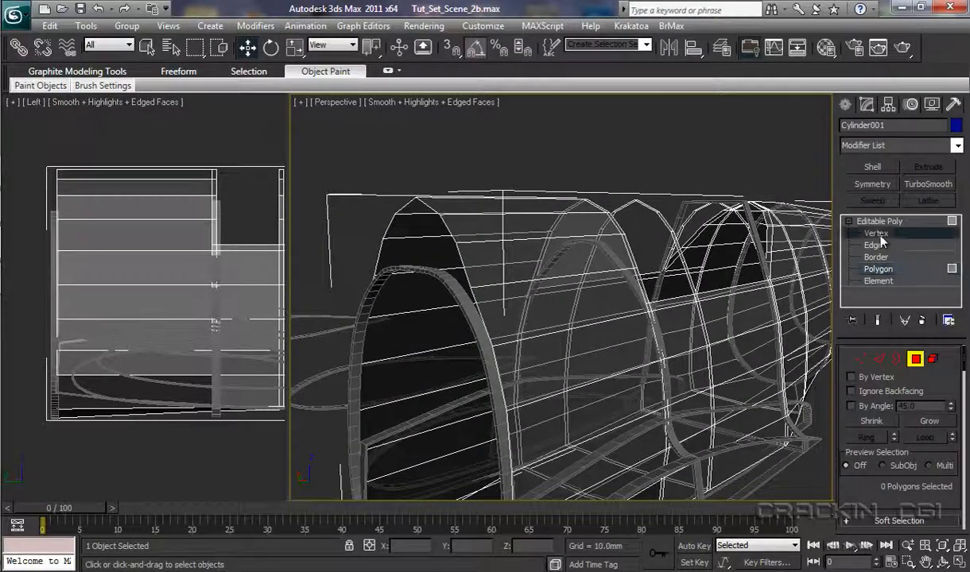
Step: Switch the fuselage mesh to Vertex sub-object editing
left_click(875, 232)
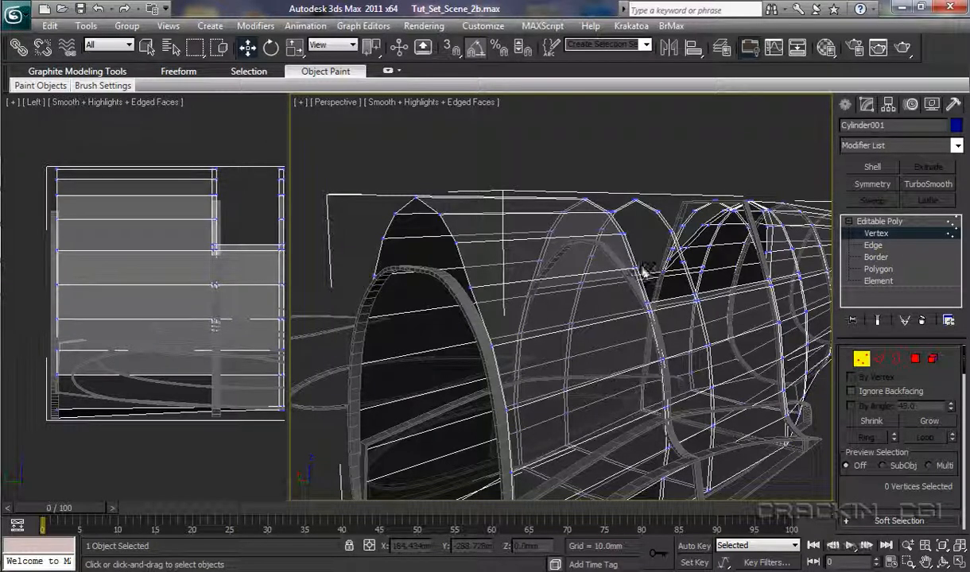
mouse_move(531, 267)
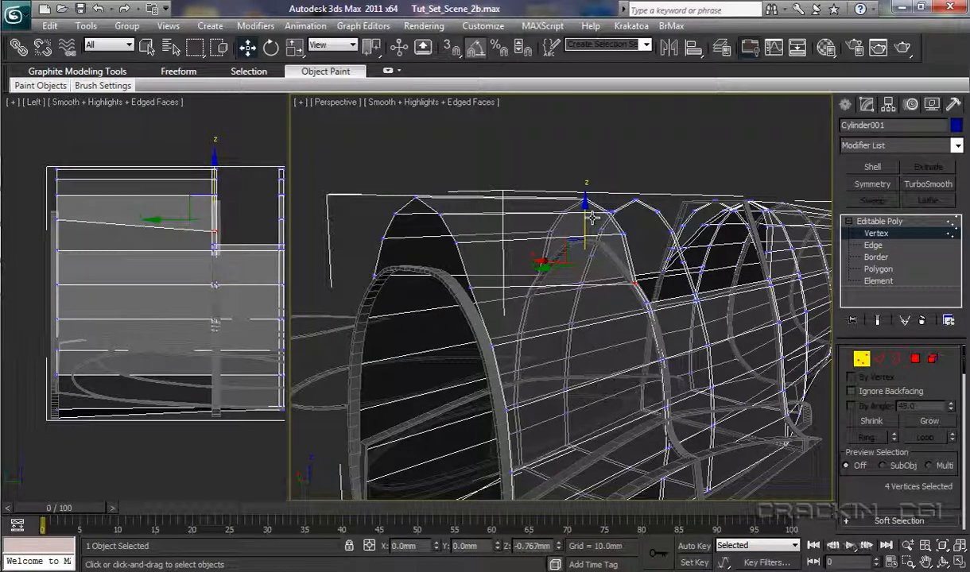
Step: Orbit and zoom in on the four top vertices, then move them up onto the frame arch
left_click_drag(592, 215, 544, 282)
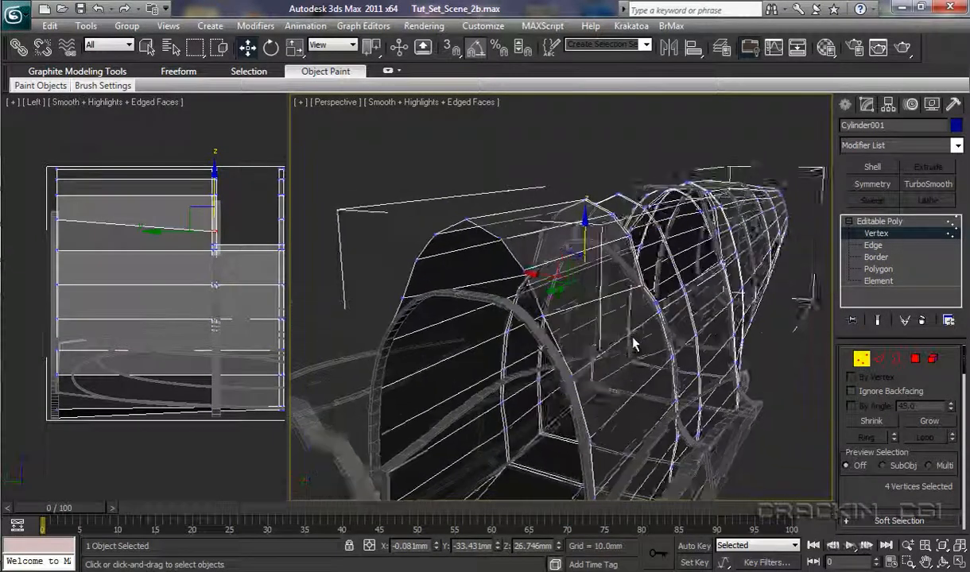
left_click_drag(636, 342, 592, 346)
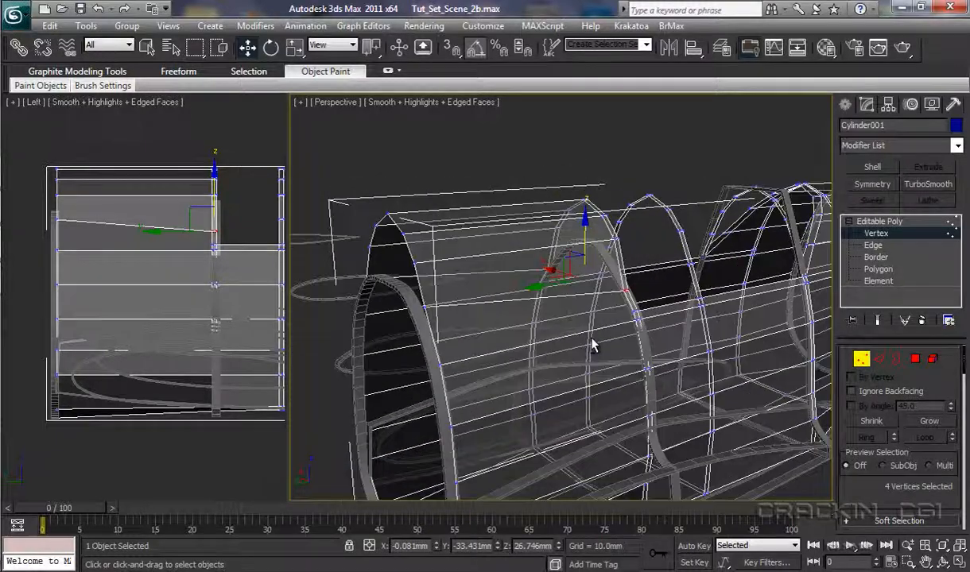
left_click_drag(592, 345, 624, 343)
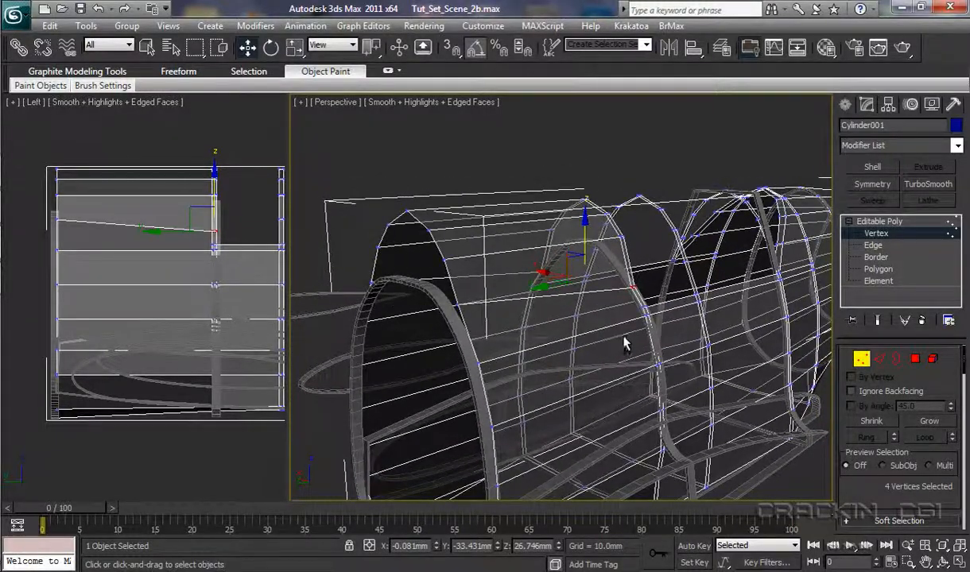
scroll("up", 3)
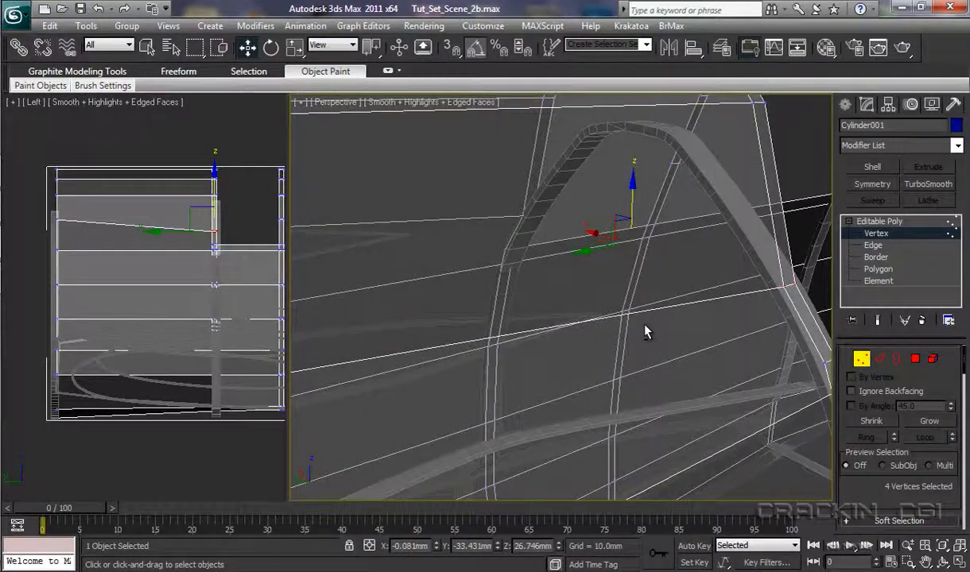
left_click_drag(644, 331, 674, 324)
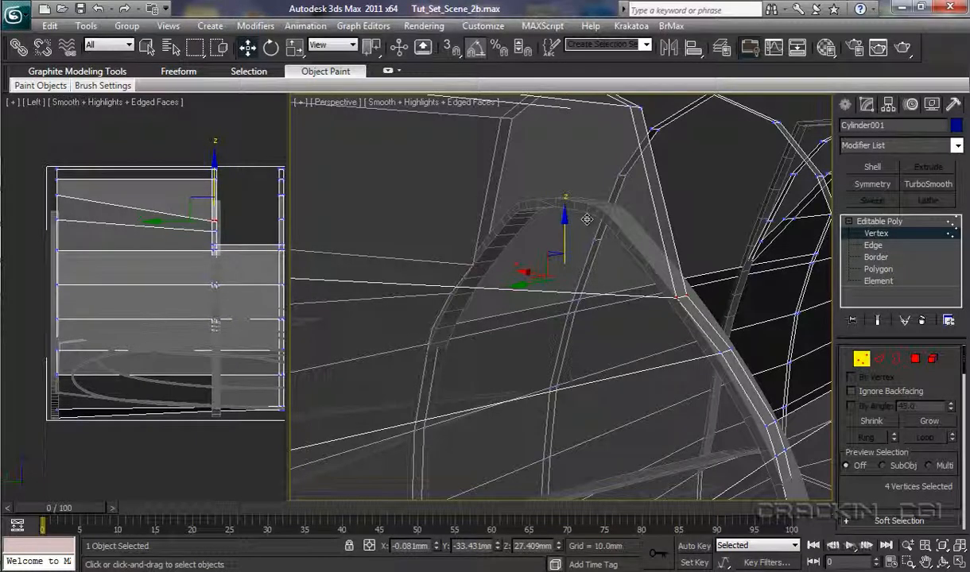
left_click_drag(586, 219, 584, 225)
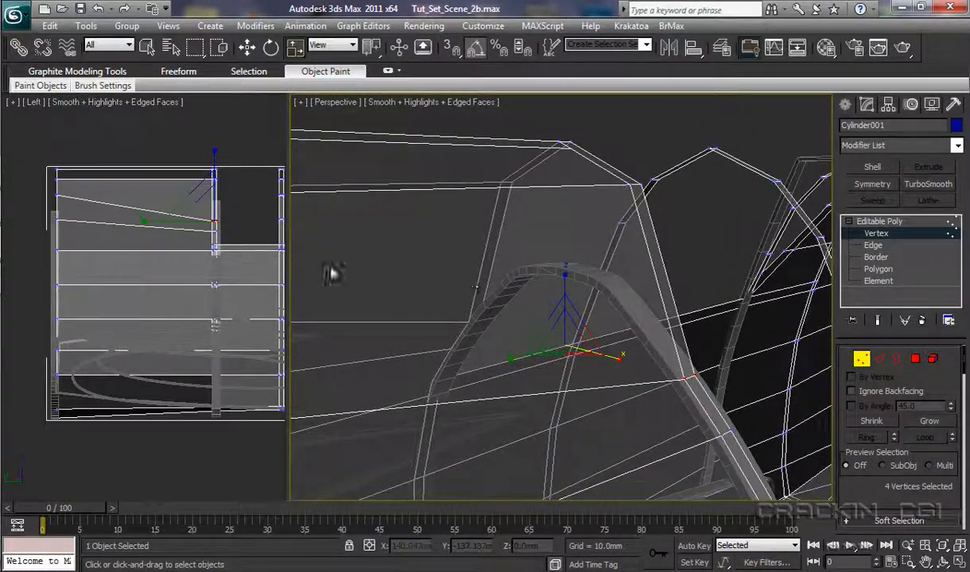
Step: Scale the four top vertices inward along X, then lower them onto the frame arch top
left_click_drag(214, 230, 208, 191)
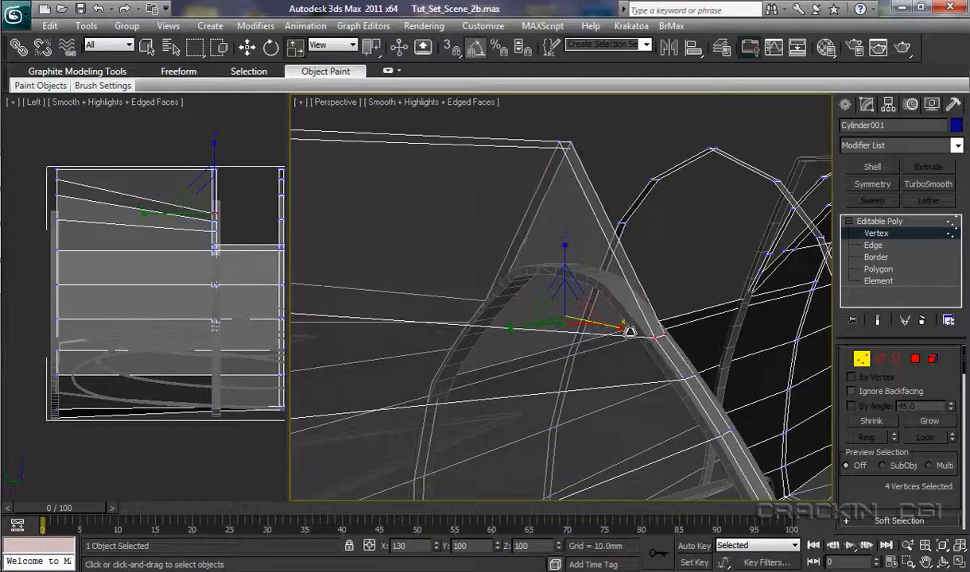
left_click_drag(624, 332, 628, 332)
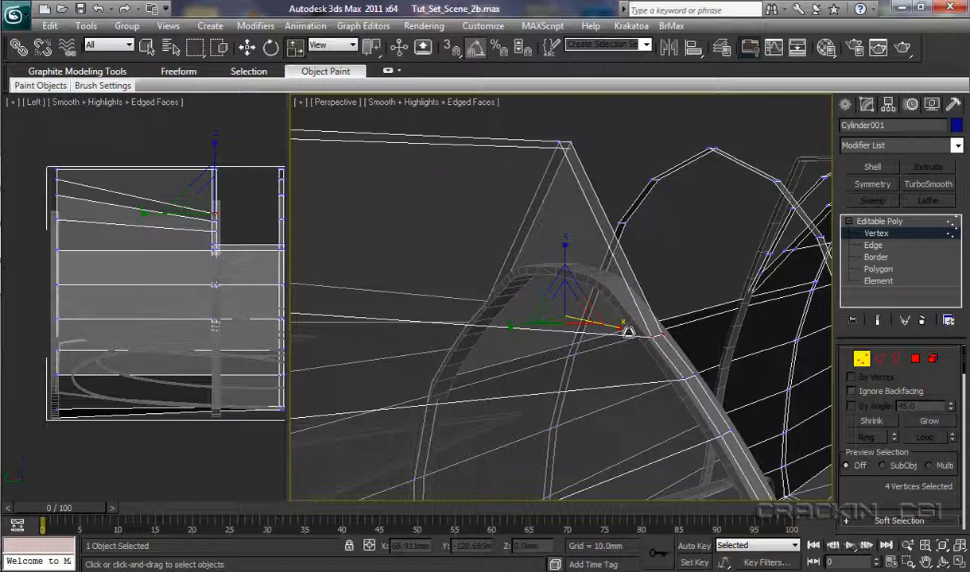
mouse_move(628, 339)
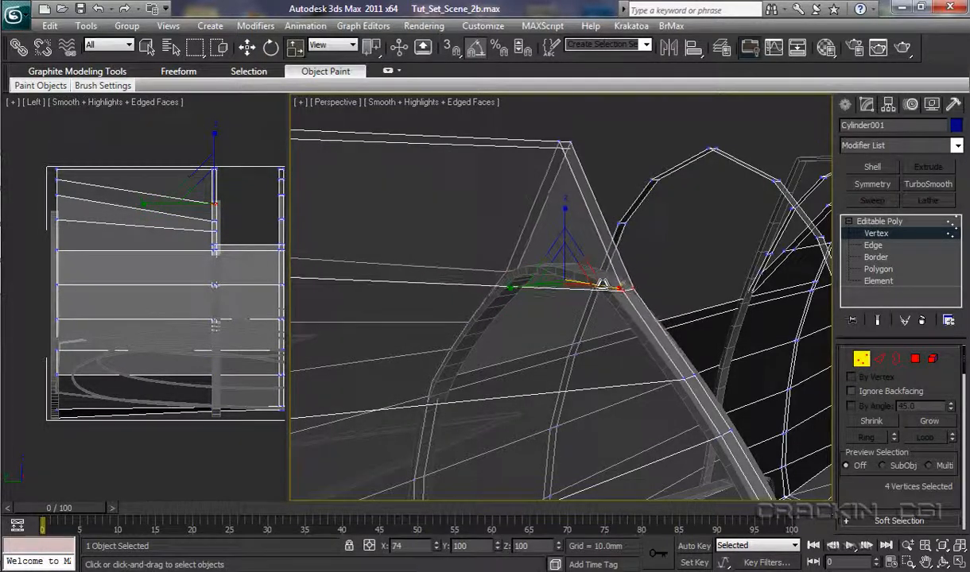
left_click_drag(604, 284, 592, 284)
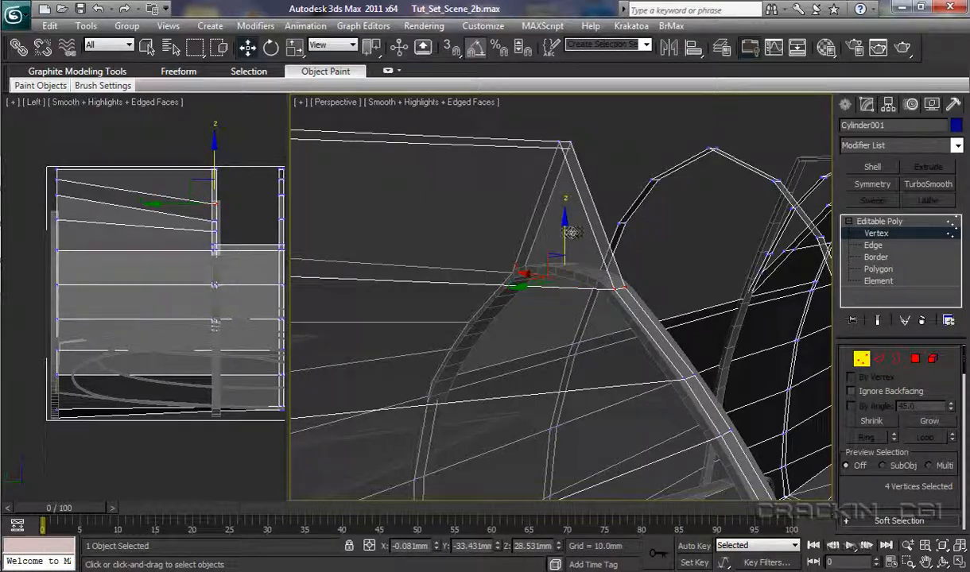
left_click_drag(573, 230, 564, 220)
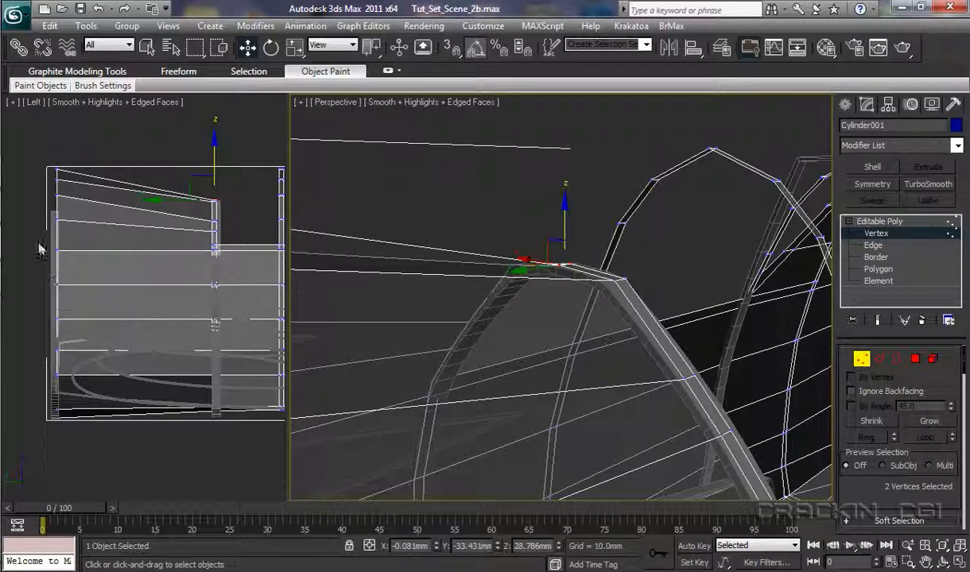
mouse_move(44, 220)
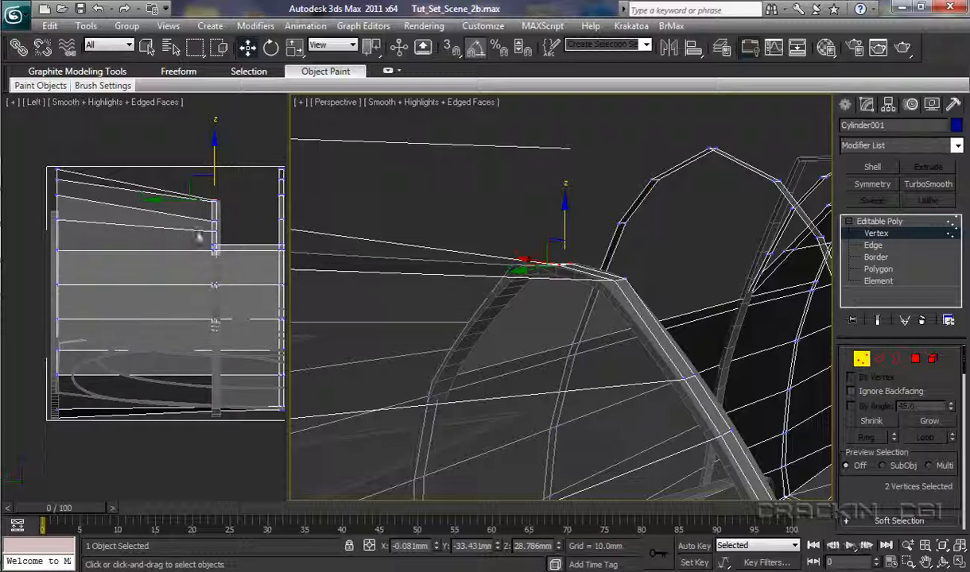
mouse_move(48, 222)
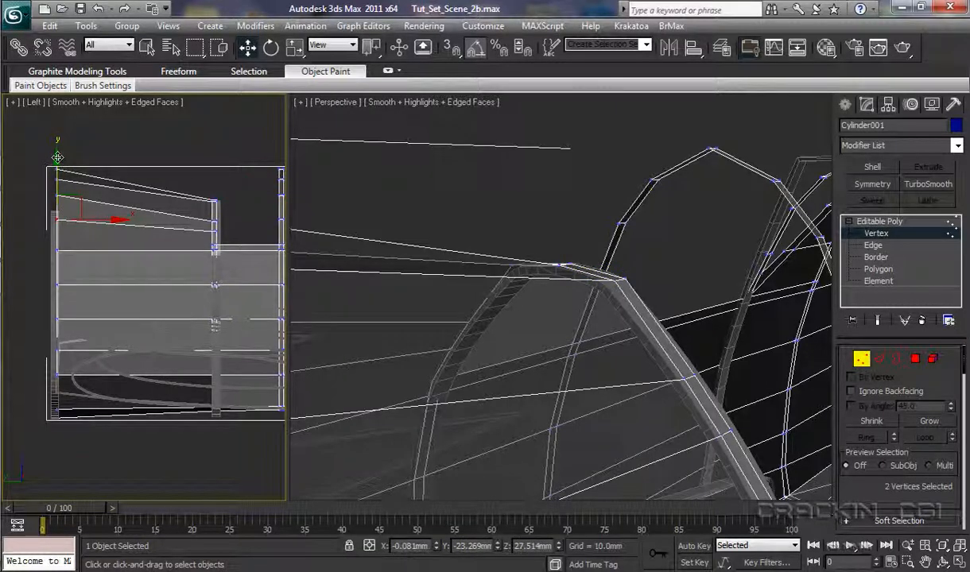
Step: Move the two front top vertices along Y in the Left view to match the frame helper
left_click_drag(58, 156, 58, 167)
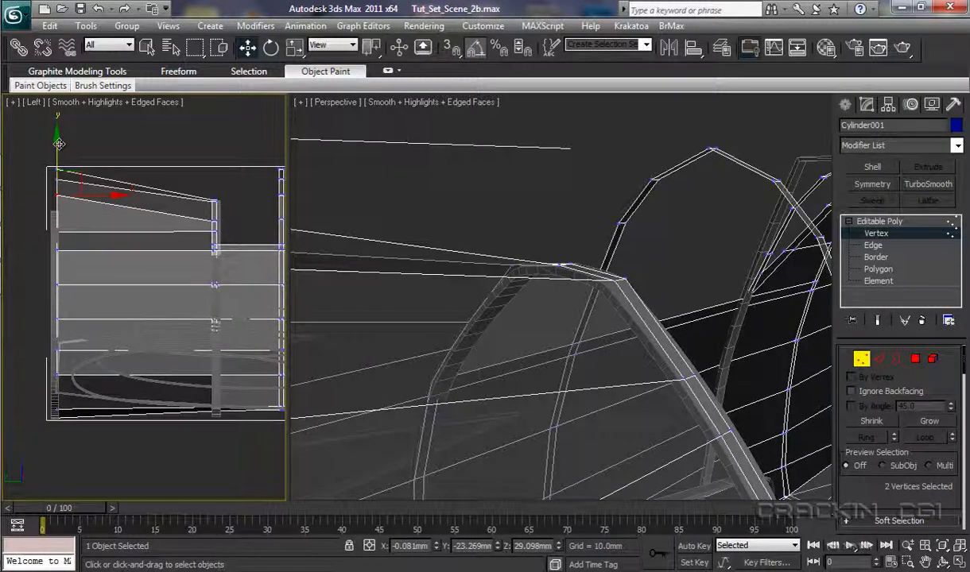
left_click_drag(58, 143, 58, 166)
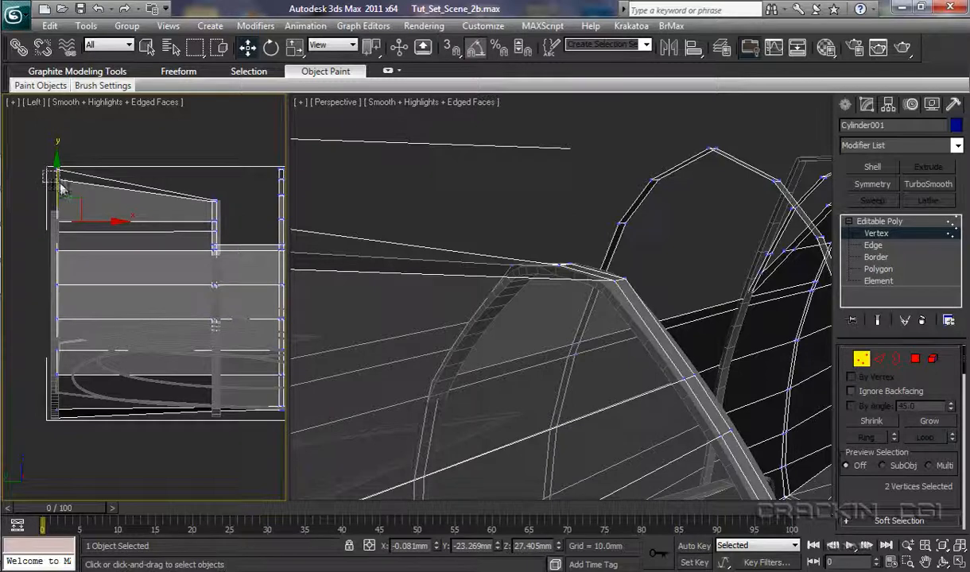
left_click_drag(62, 188, 60, 146)
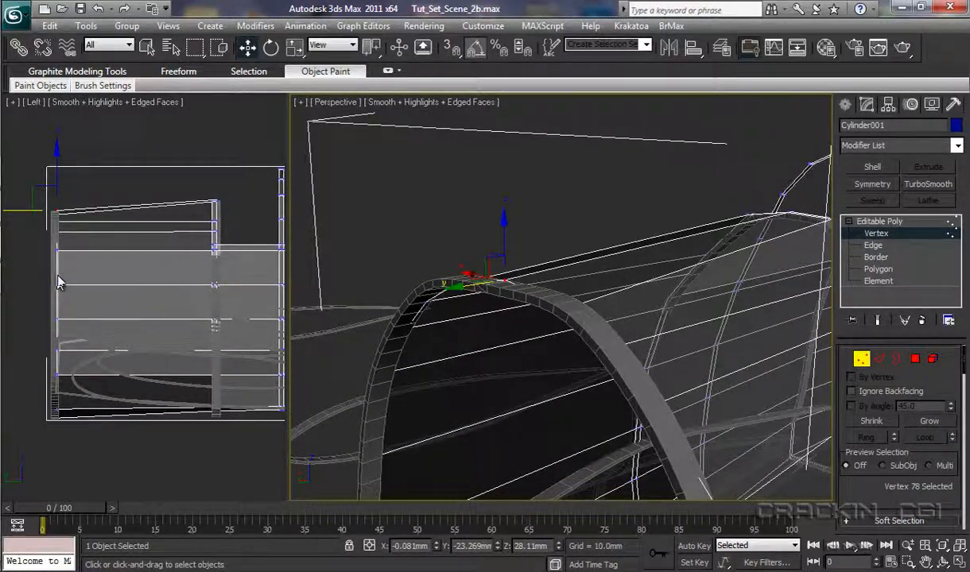
mouse_move(44, 242)
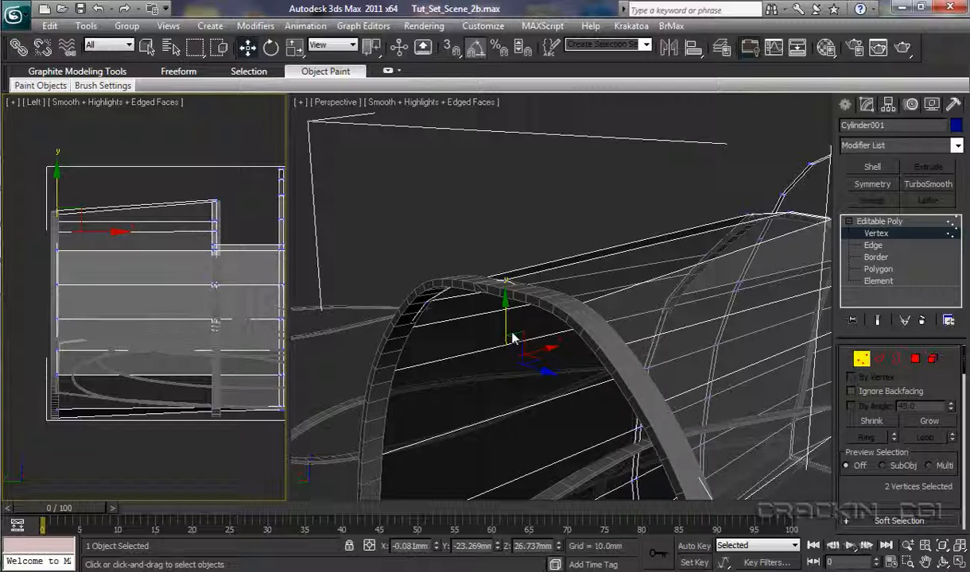
Step: Move the top ring vertices onto the frame arch and spread them along its curve
left_click_drag(513, 337, 557, 380)
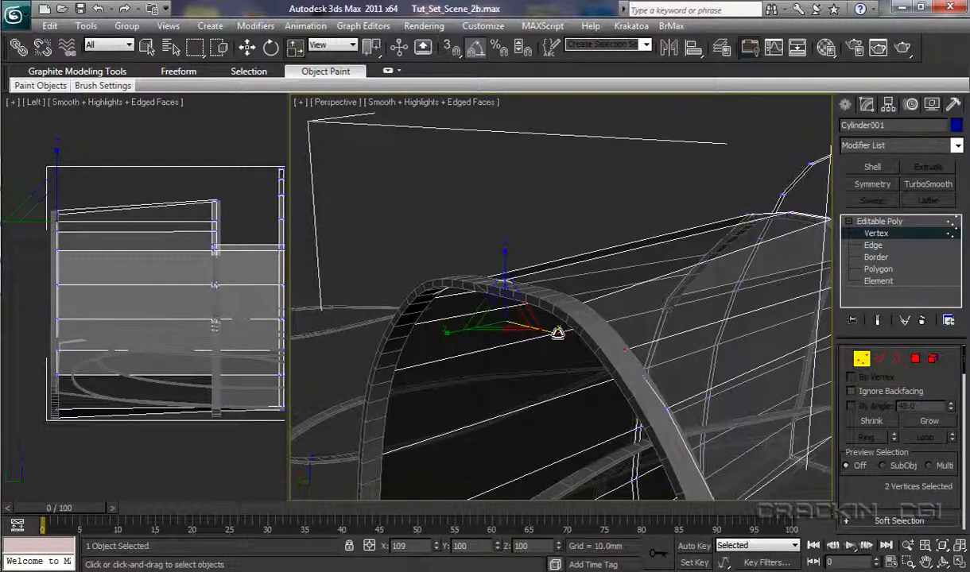
left_click_drag(556, 332, 300, 323)
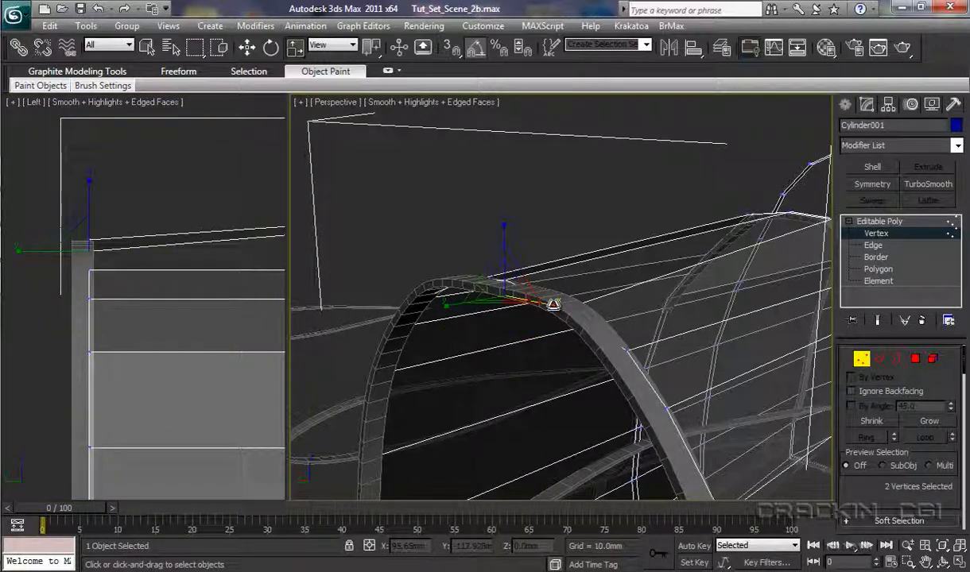
left_click_drag(553, 304, 567, 309)
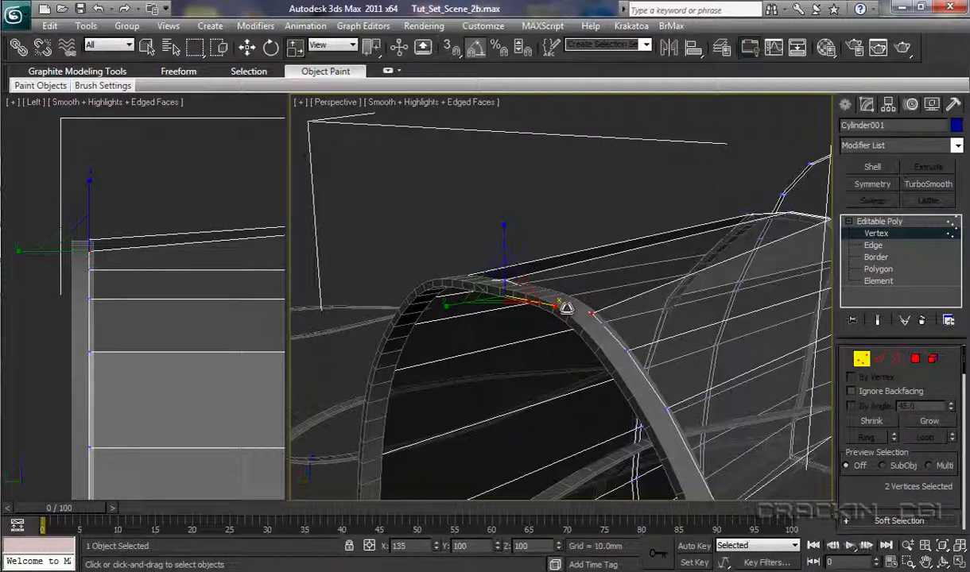
left_click_drag(548, 308, 540, 308)
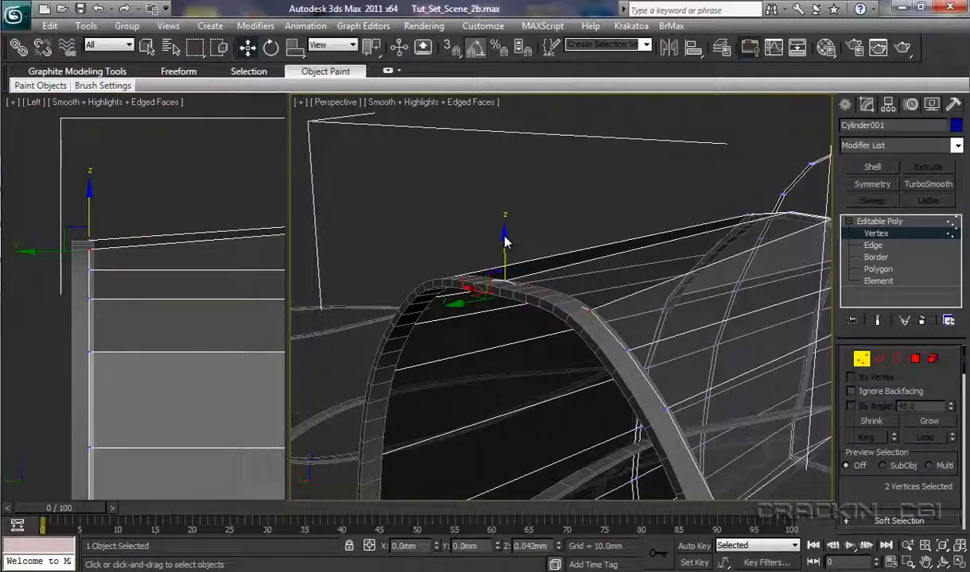
Step: Raise the top vertices to the arch height and fine-tune their spacing along the frame
left_click_drag(507, 246, 505, 234)
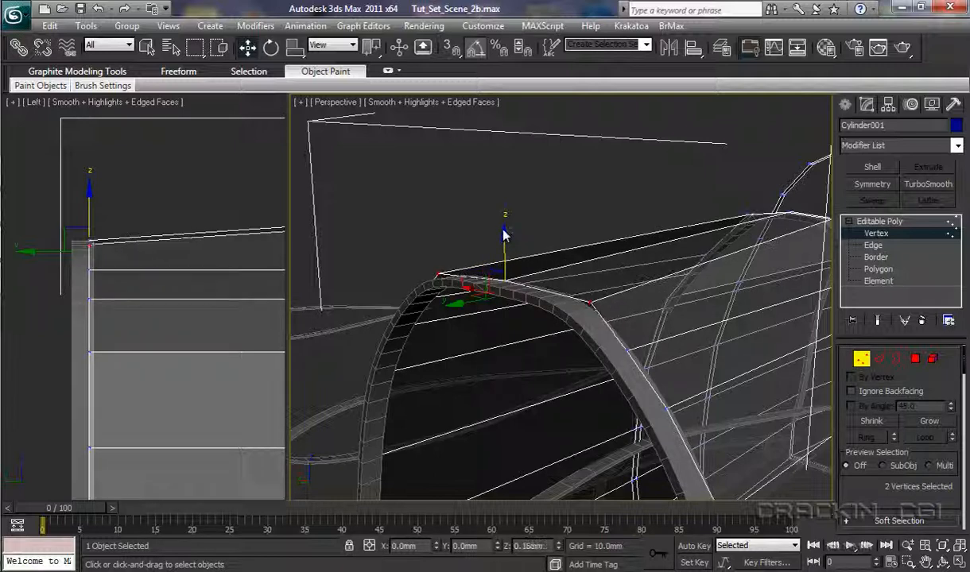
left_click_drag(505, 234, 490, 244)
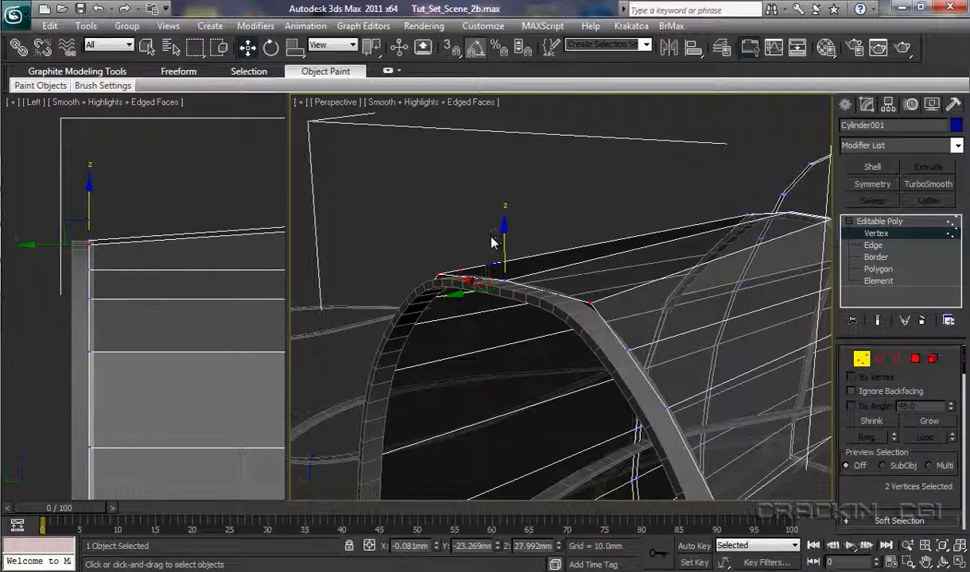
left_click_drag(505, 231, 536, 310)
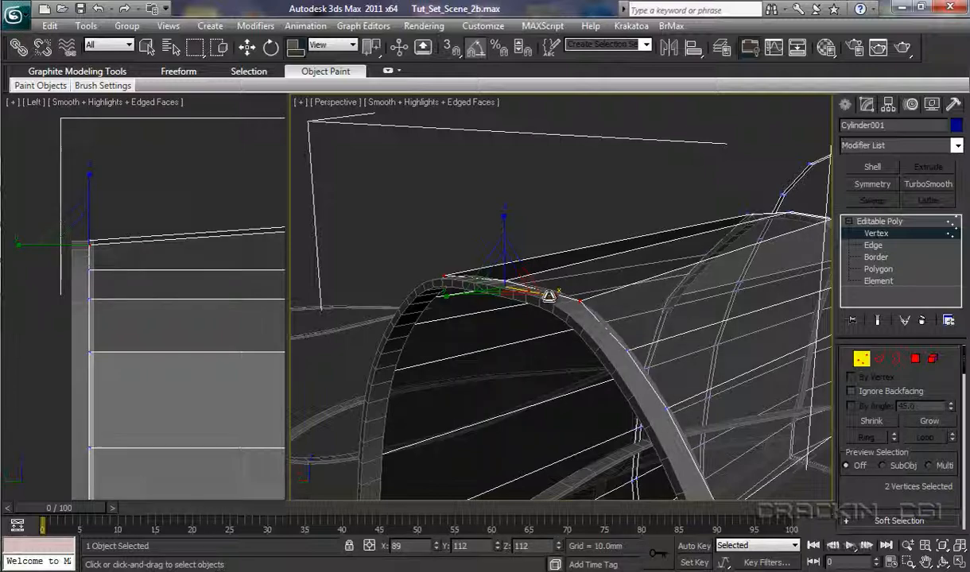
left_click_drag(548, 297, 557, 290)
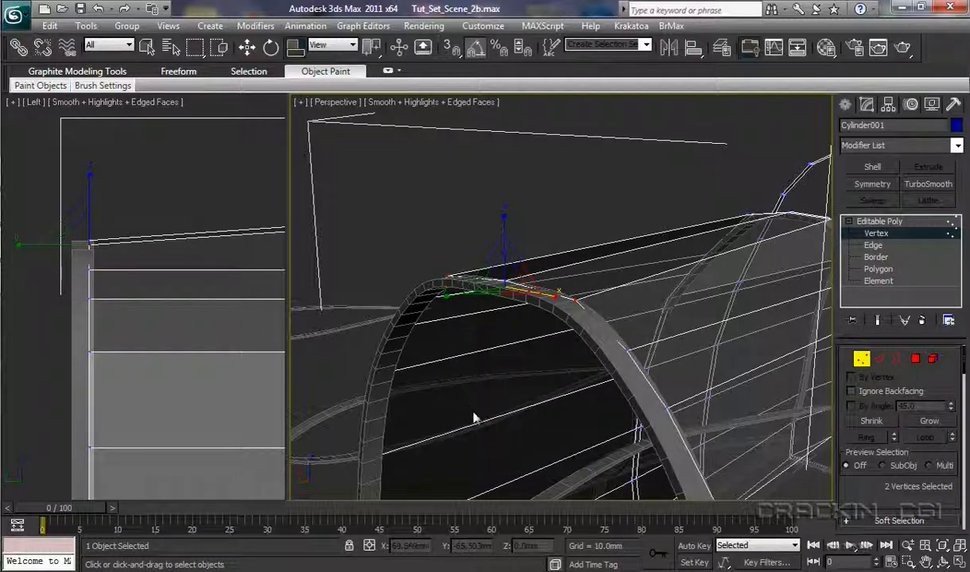
left_click_drag(473, 417, 501, 406)
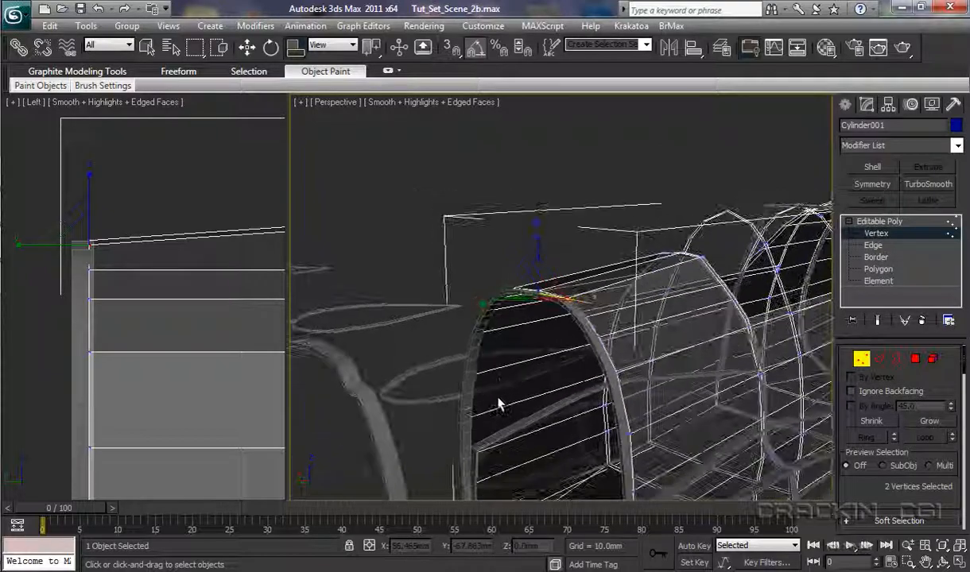
left_click_drag(500, 403, 540, 410)
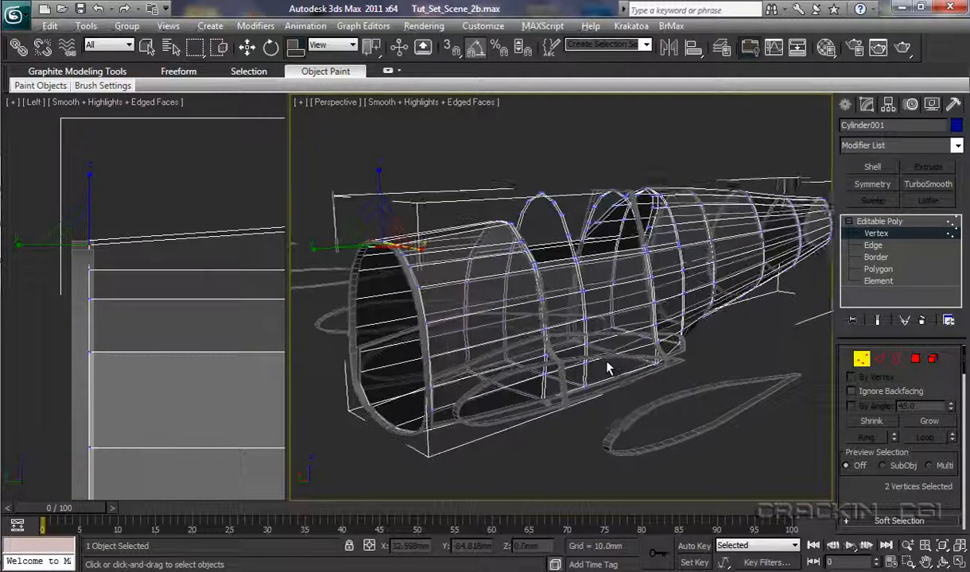
left_click_drag(608, 368, 511, 374)
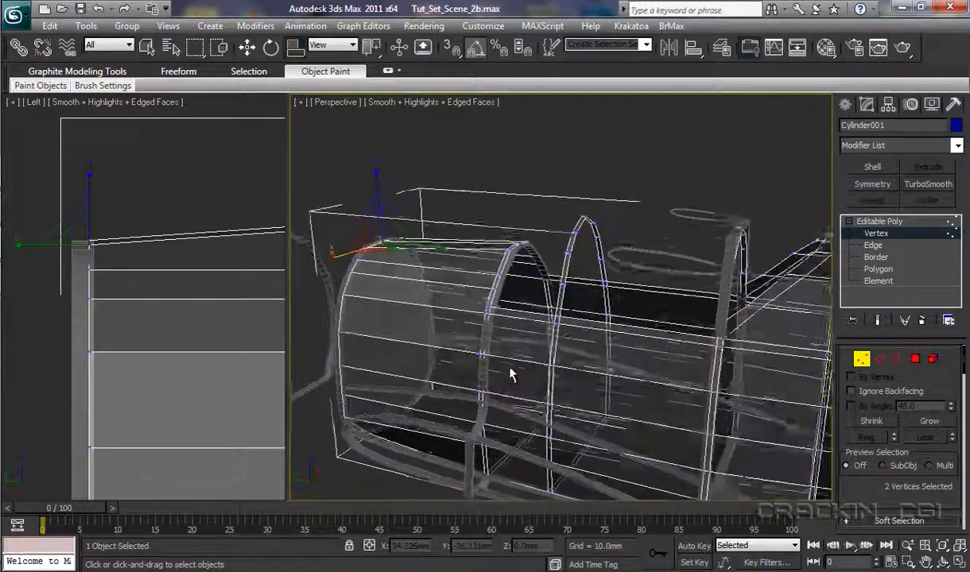